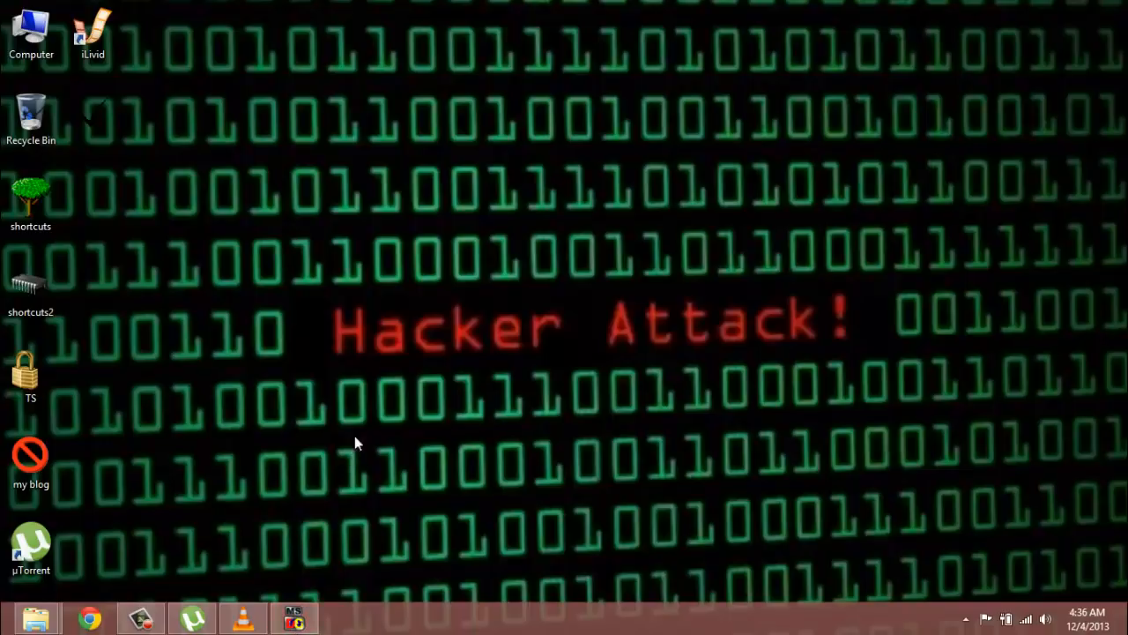
mouse_move(348, 426)
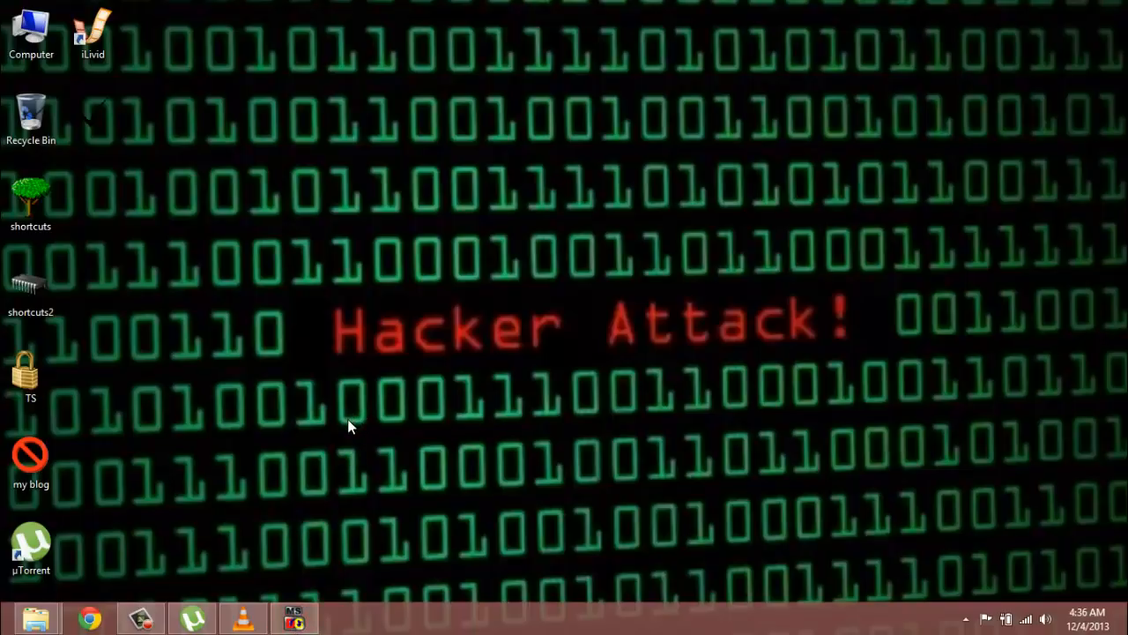
mouse_move(207, 467)
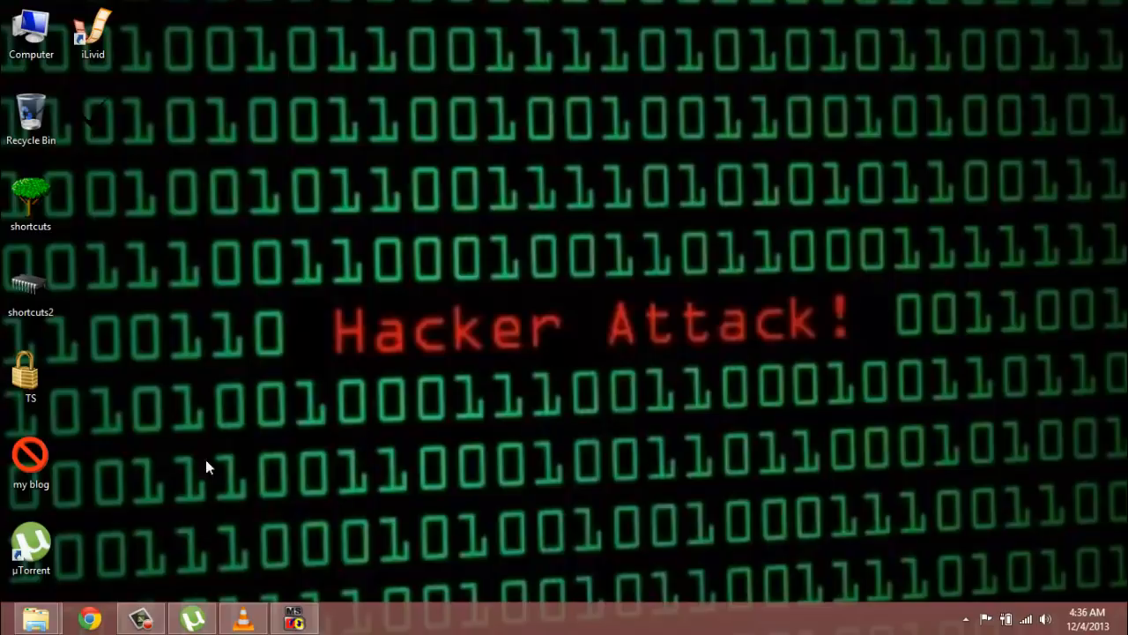
mouse_move(293, 617)
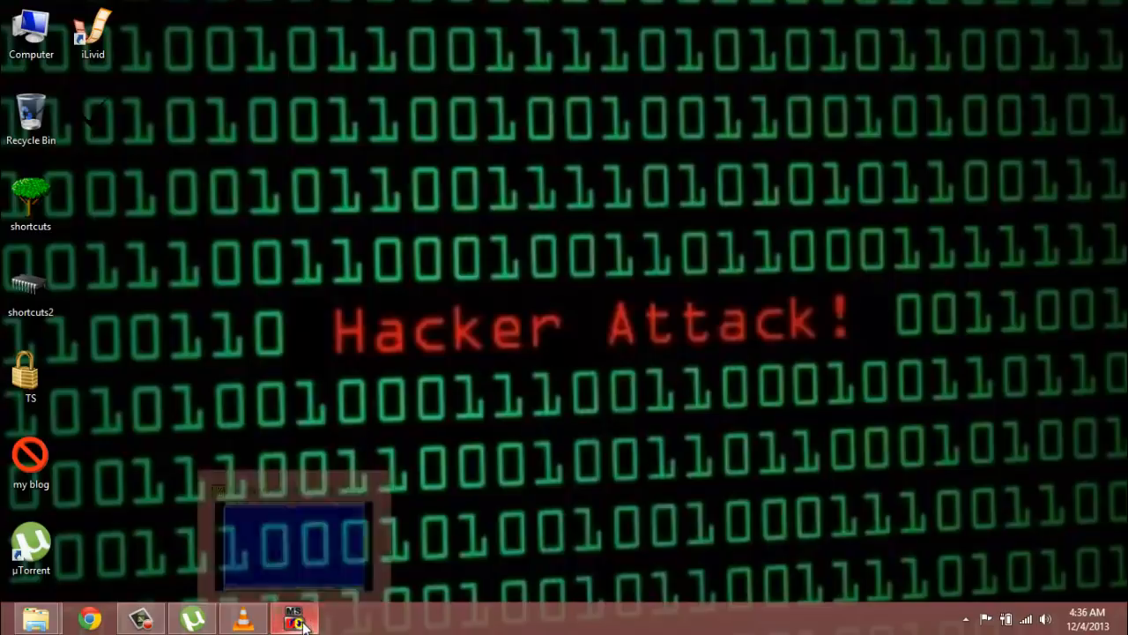
- Start NOADD.C with #include<stdio.h> and #include<conio.h> on the first two lines
click(294, 617)
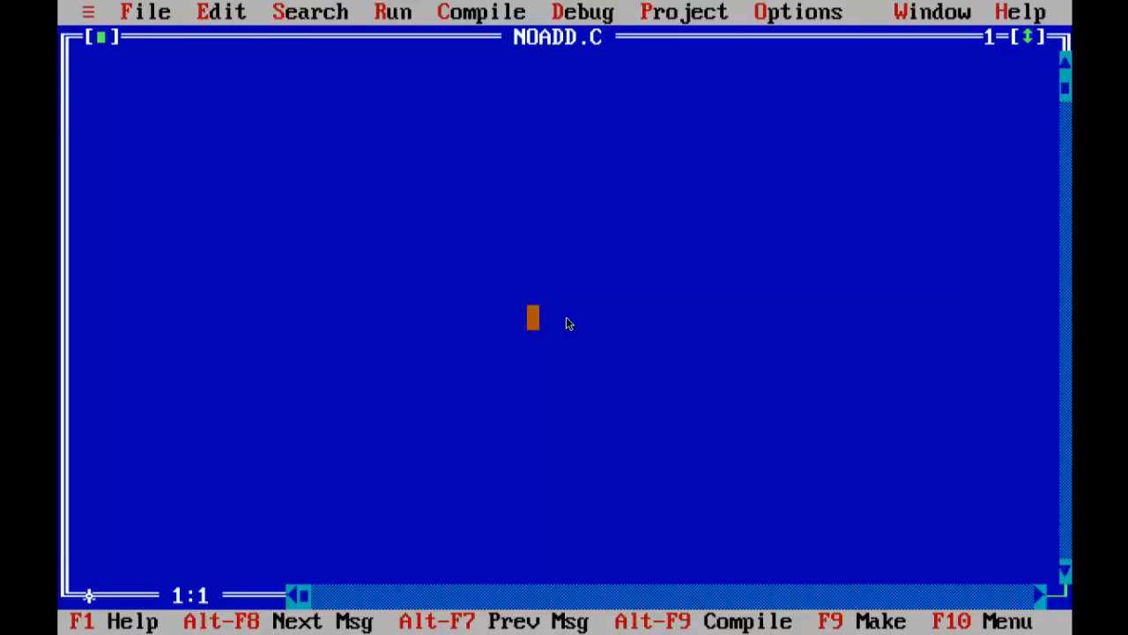
text(#include)
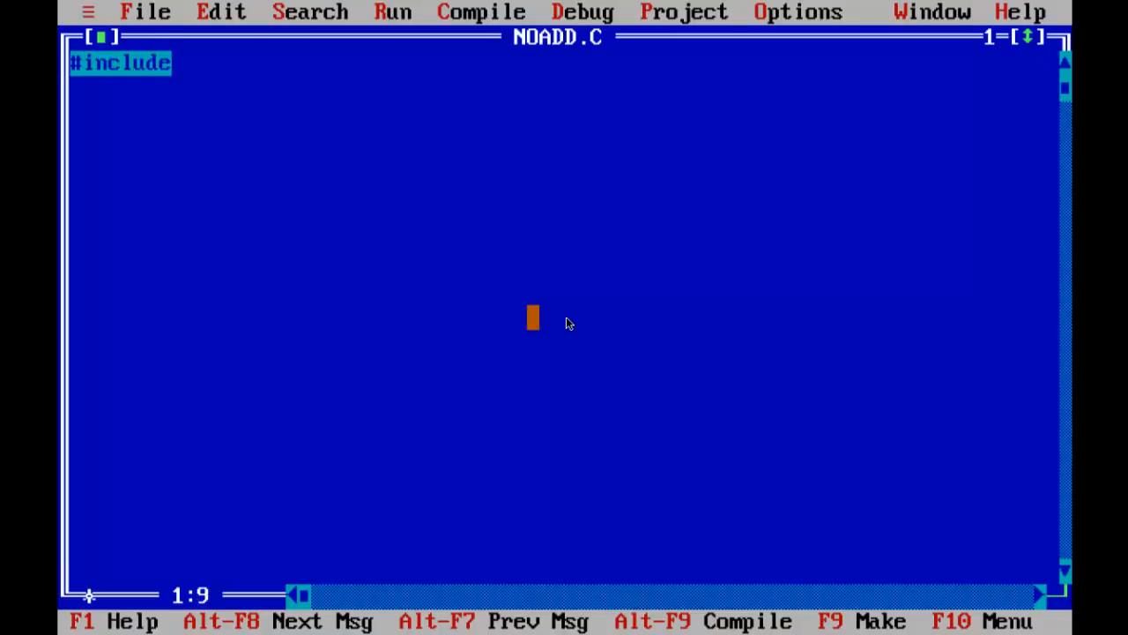
text(<stdio)
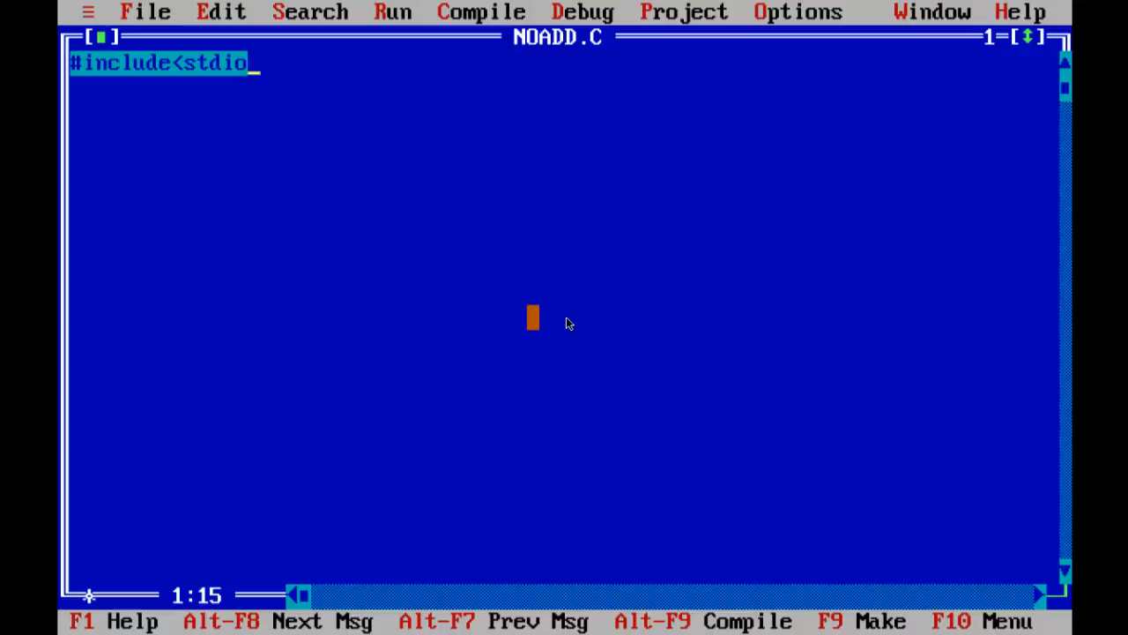
text(.h>)
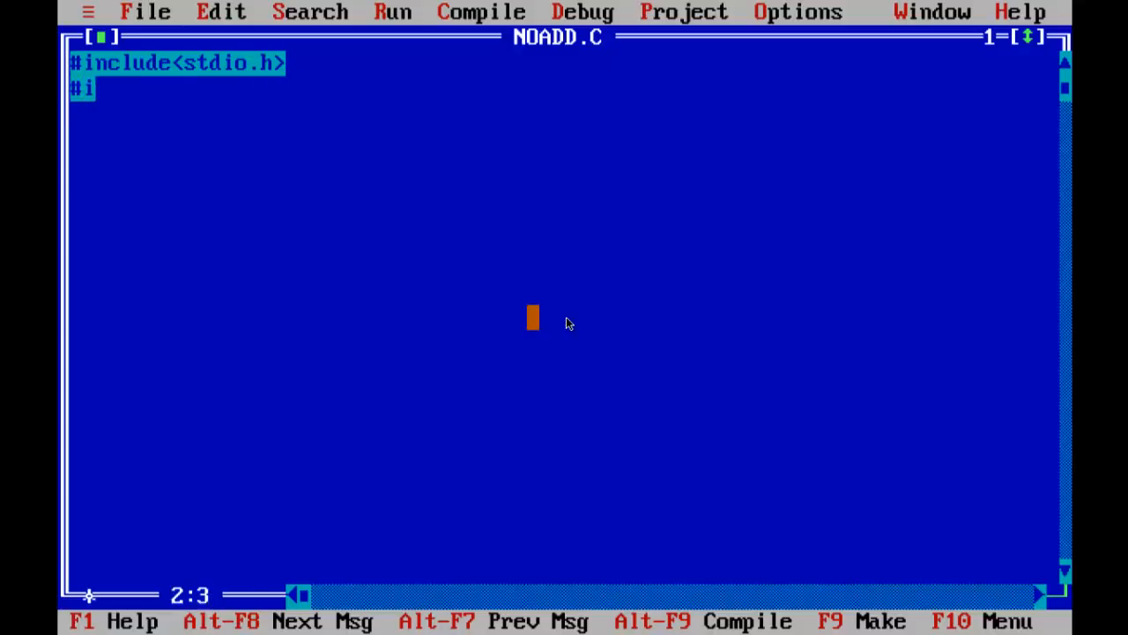
text(nclude<co)
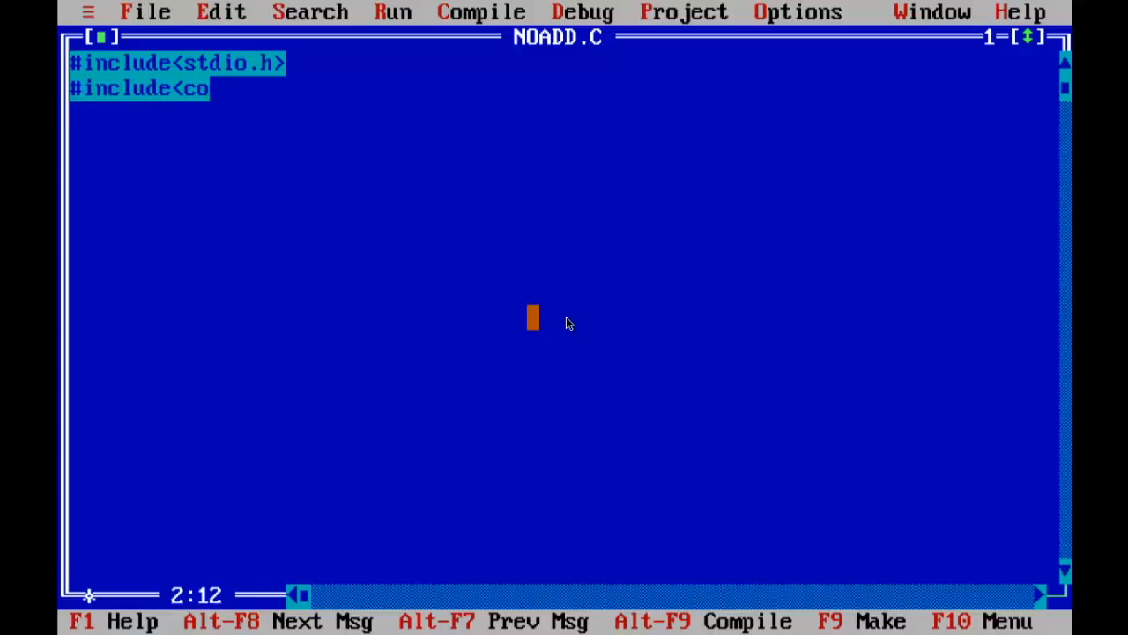
text(nio.h>)
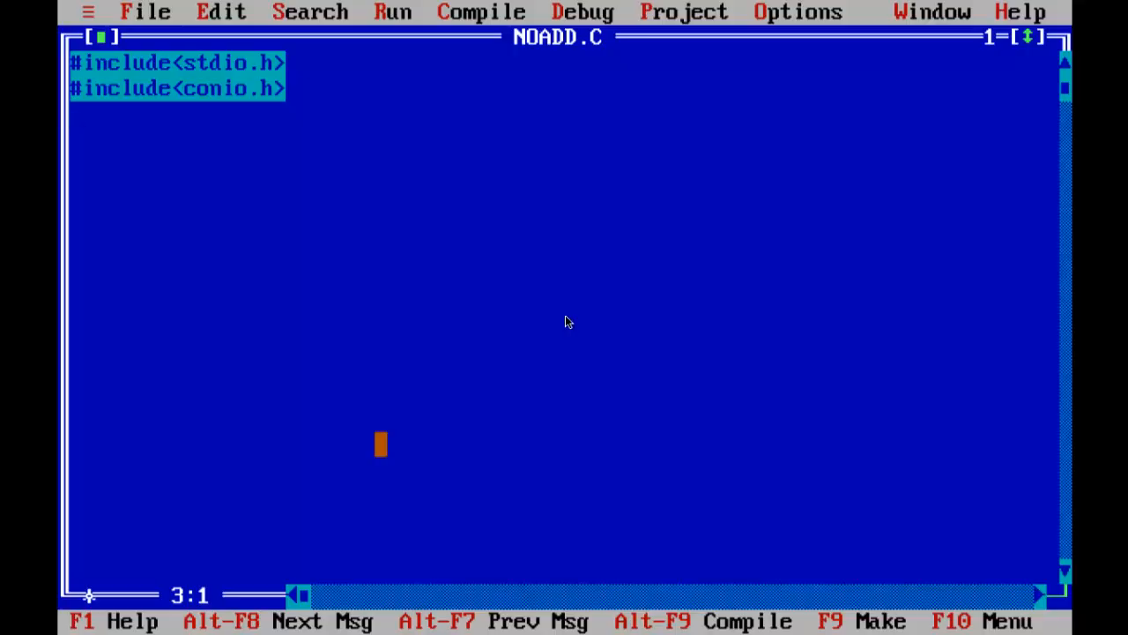
- Add void main() with a brace, declaring int num1,num2; and int result;
text(void main())
text(int num)
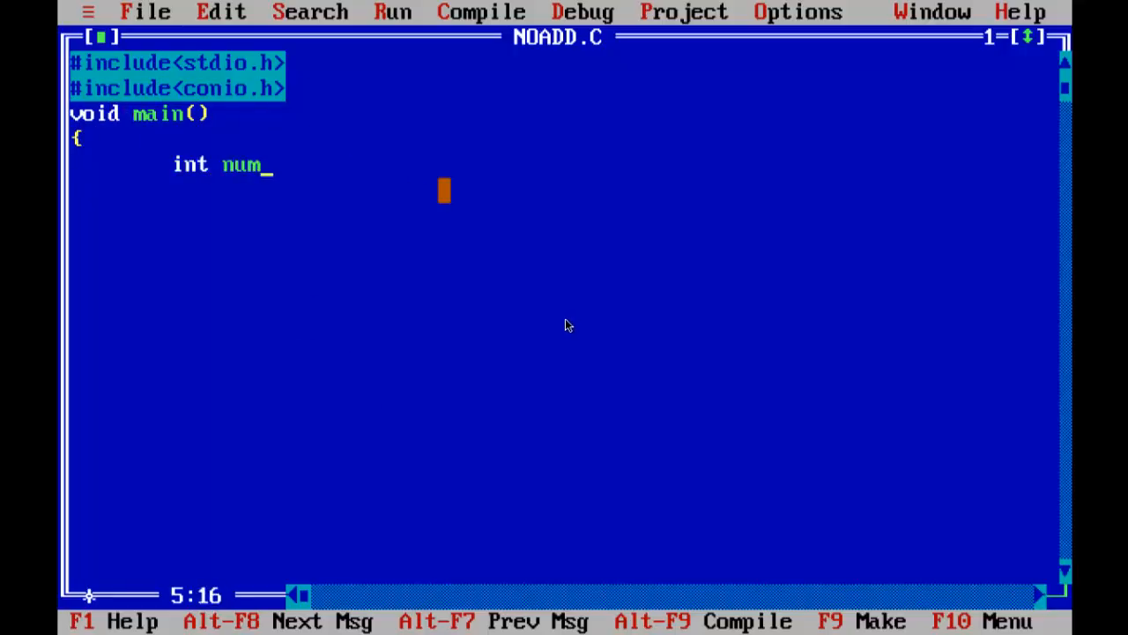
text(1,)
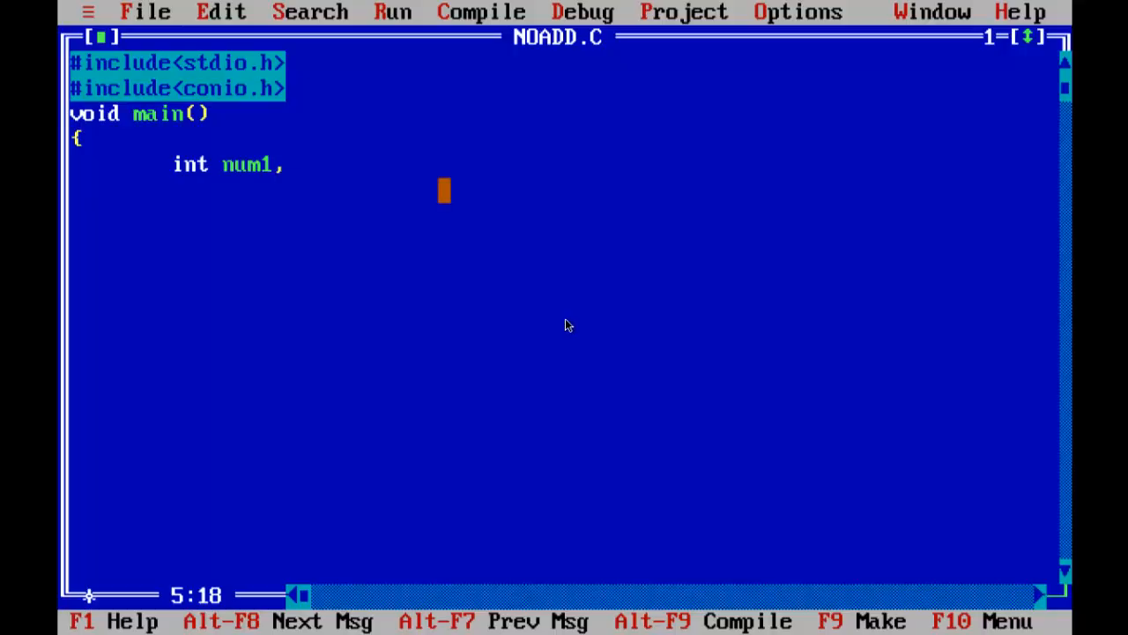
text(int)
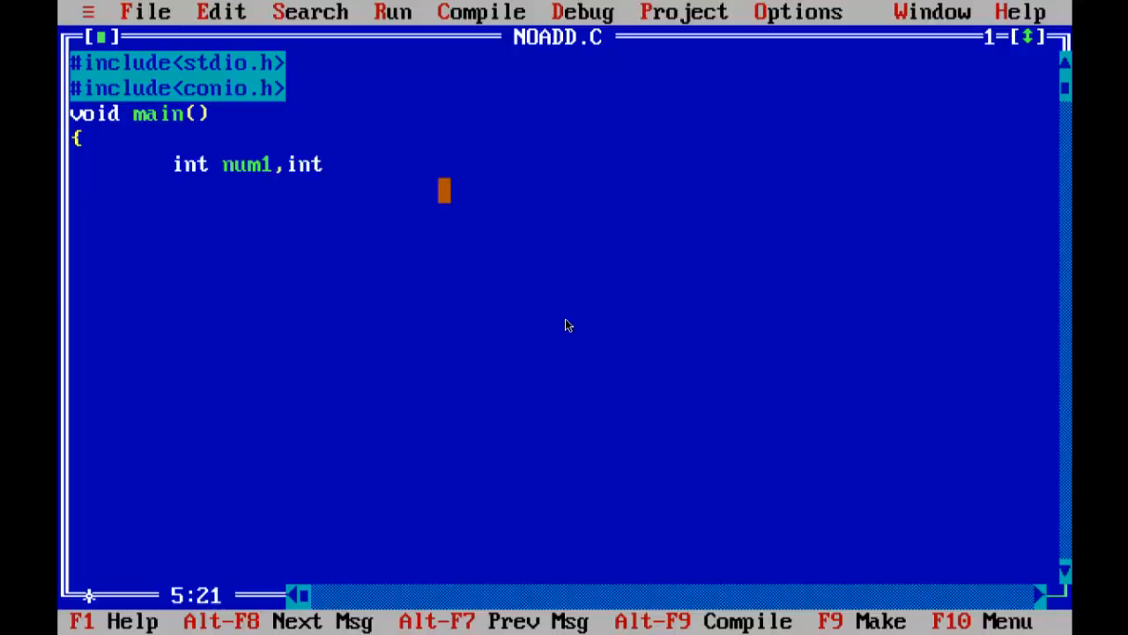
text(num2)
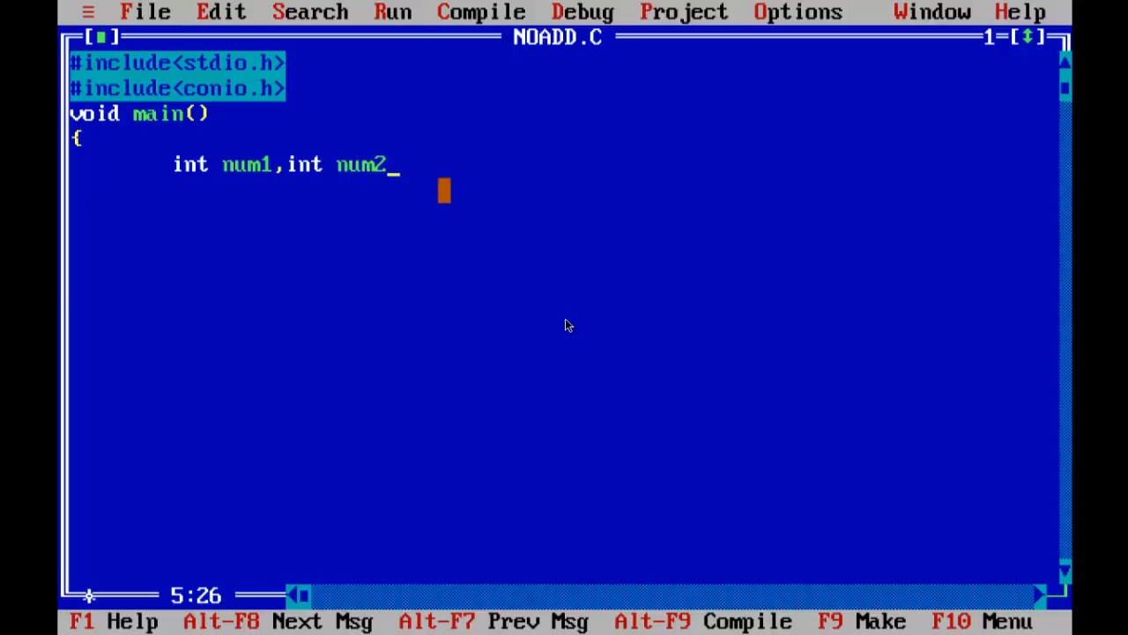
key(BackSpace)
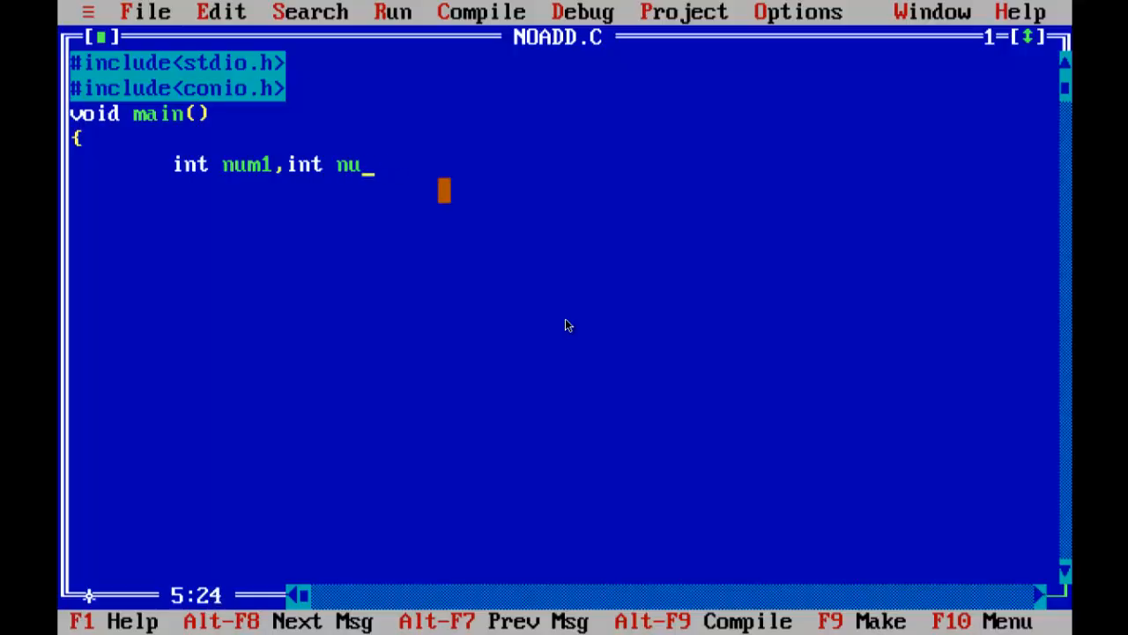
key(backspace)
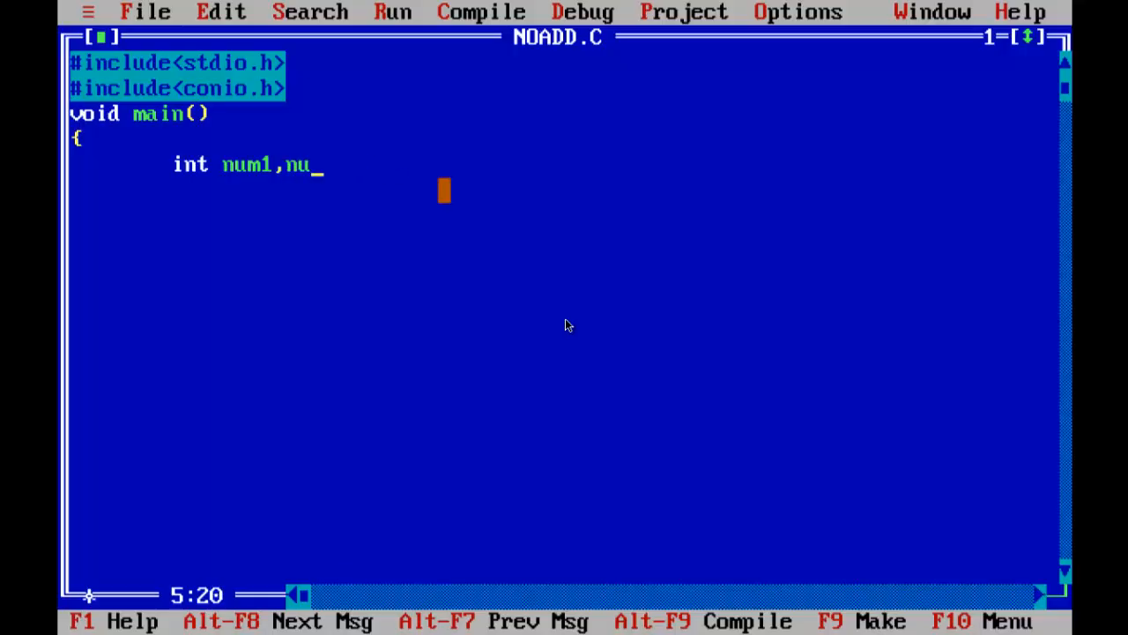
text(m2;)
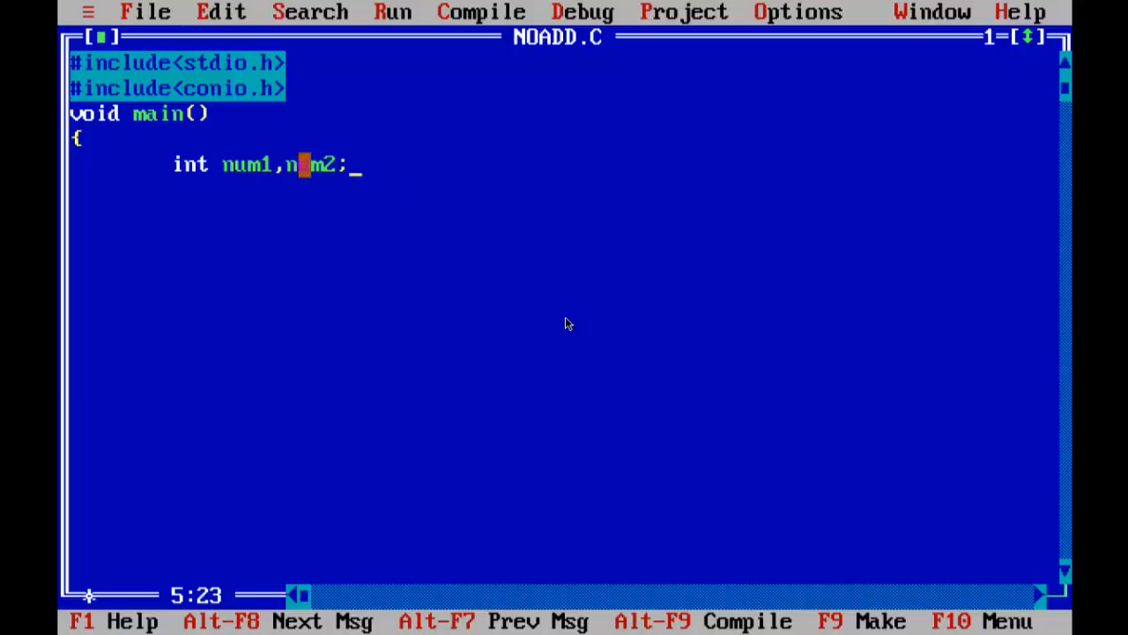
text(u)
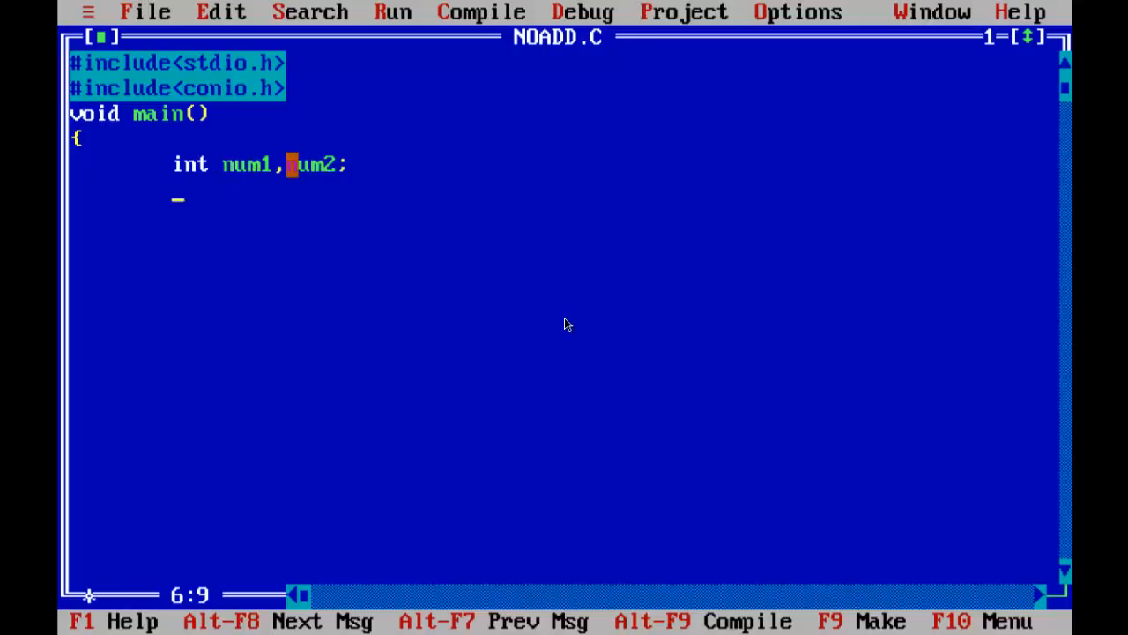
text(int re)
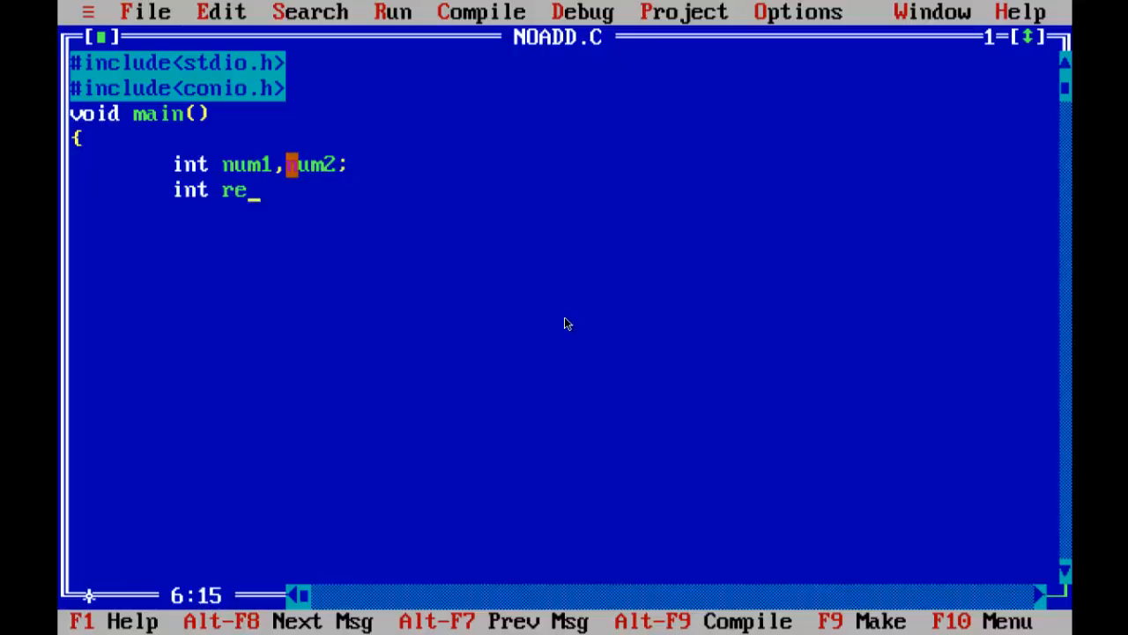
text(su)
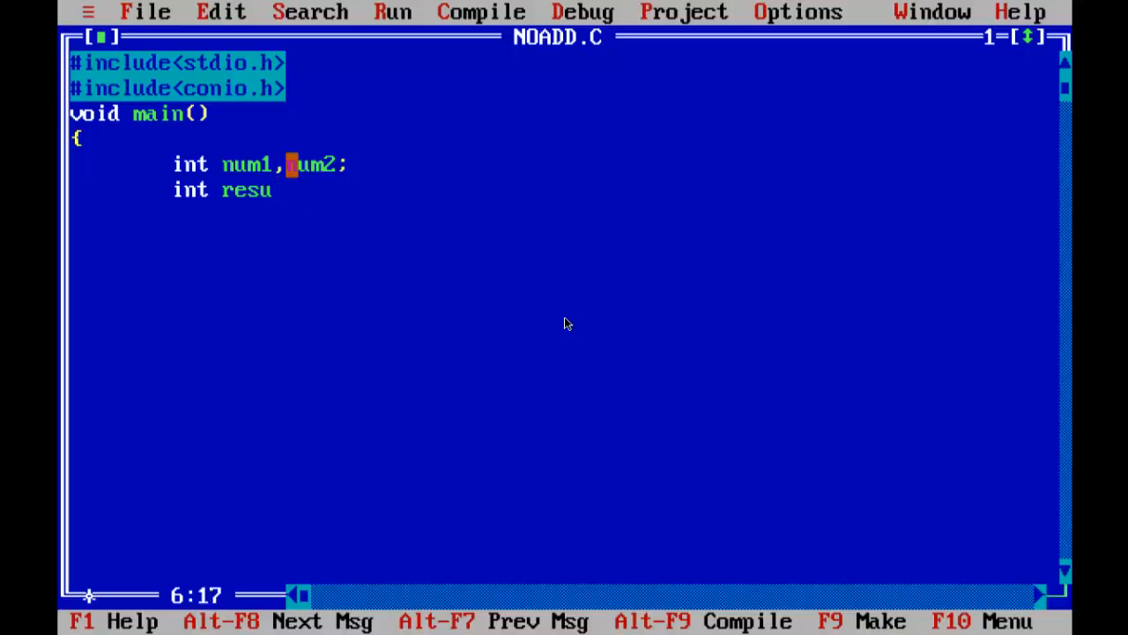
text(lt;)
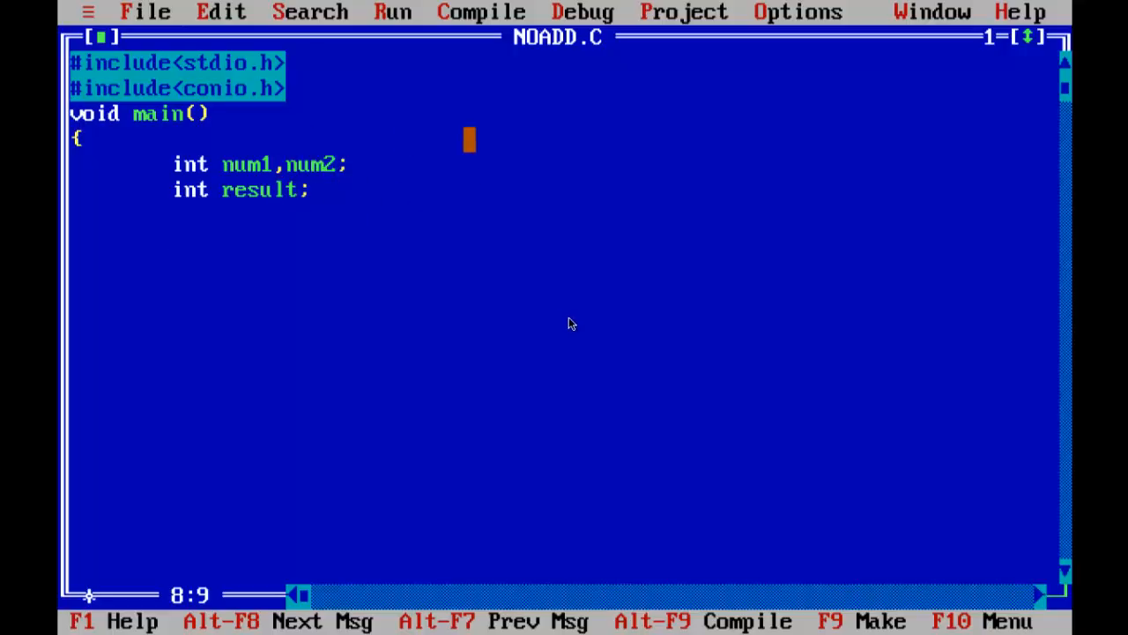
- Add the prompt printf("Enter the num1: "); inside main
text(print)
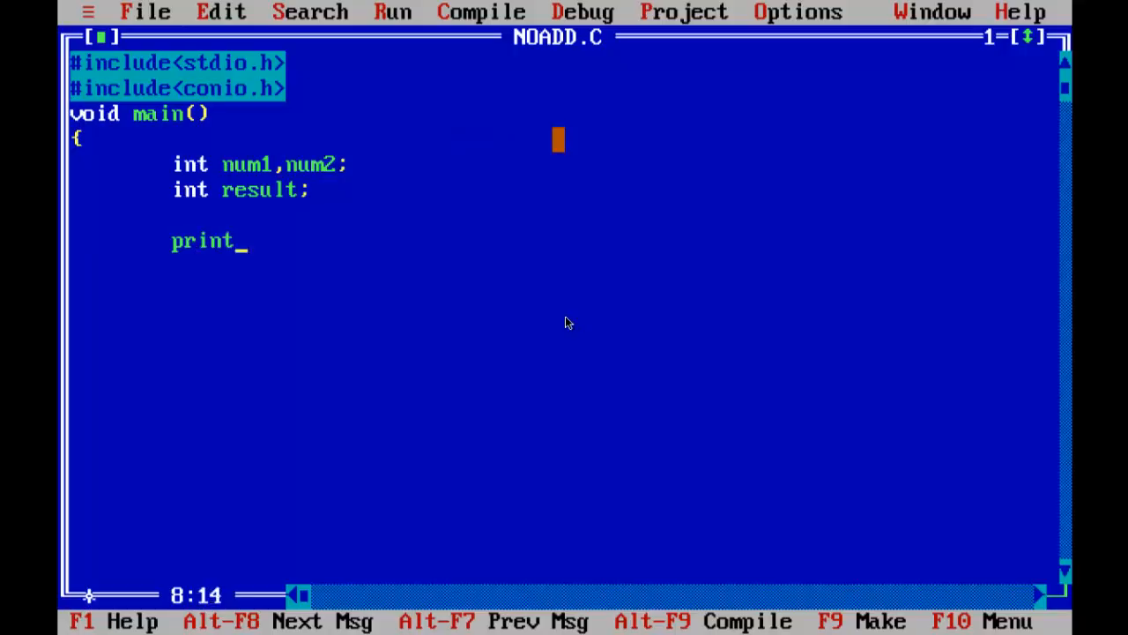
text(f("E)
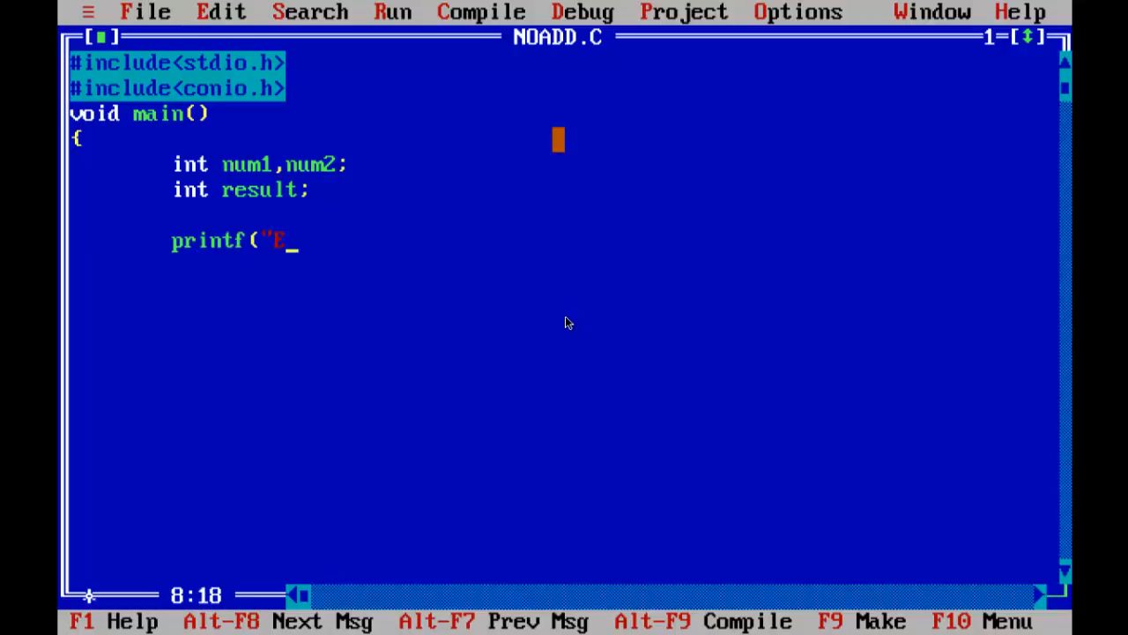
text(nter)
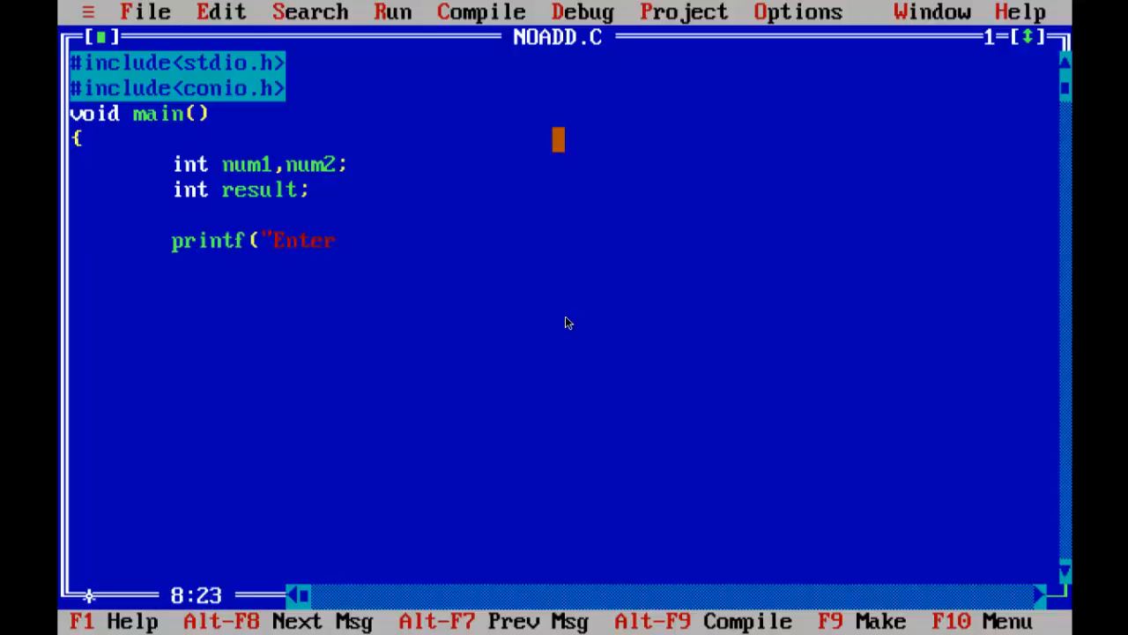
text(the num)
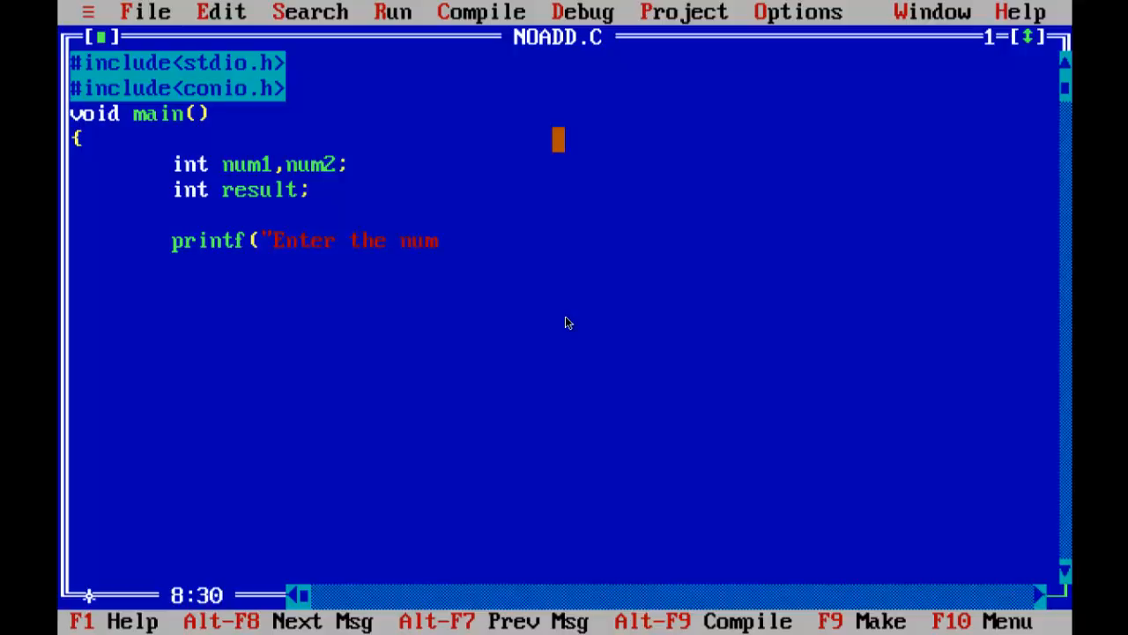
text(1: ")
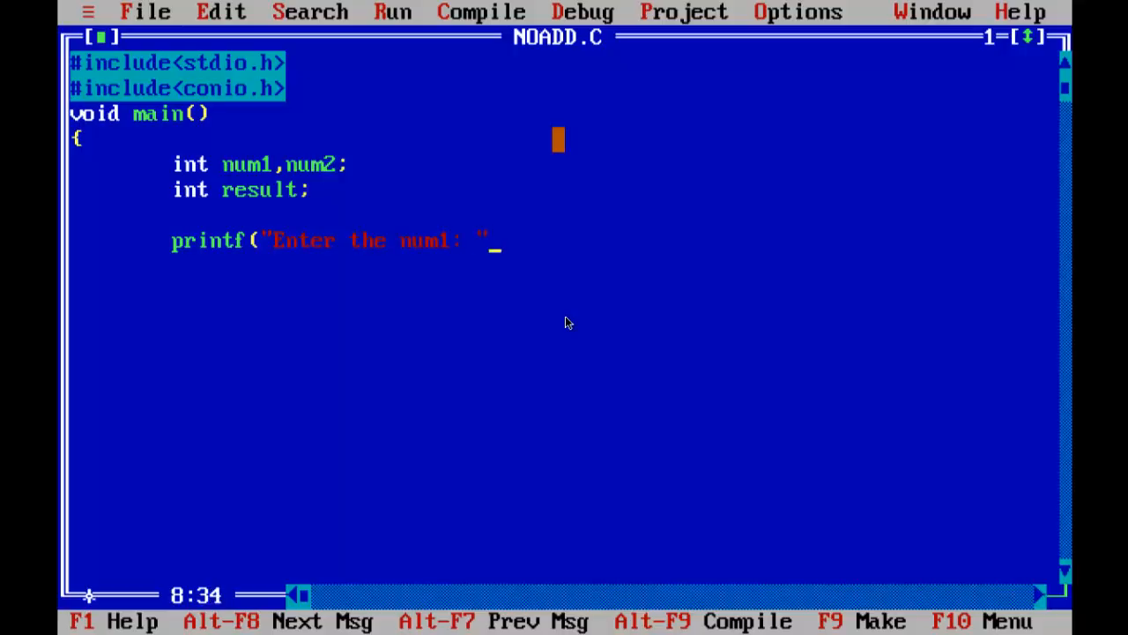
text();)
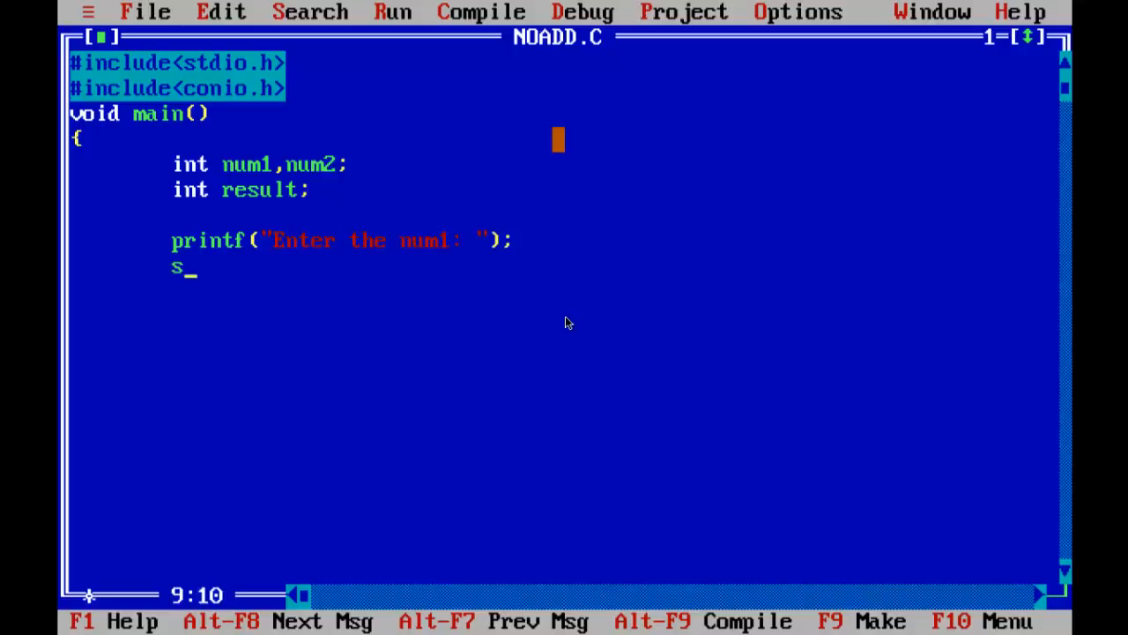
- Read the first integer with scanf("%d",&num1);
text(canf()
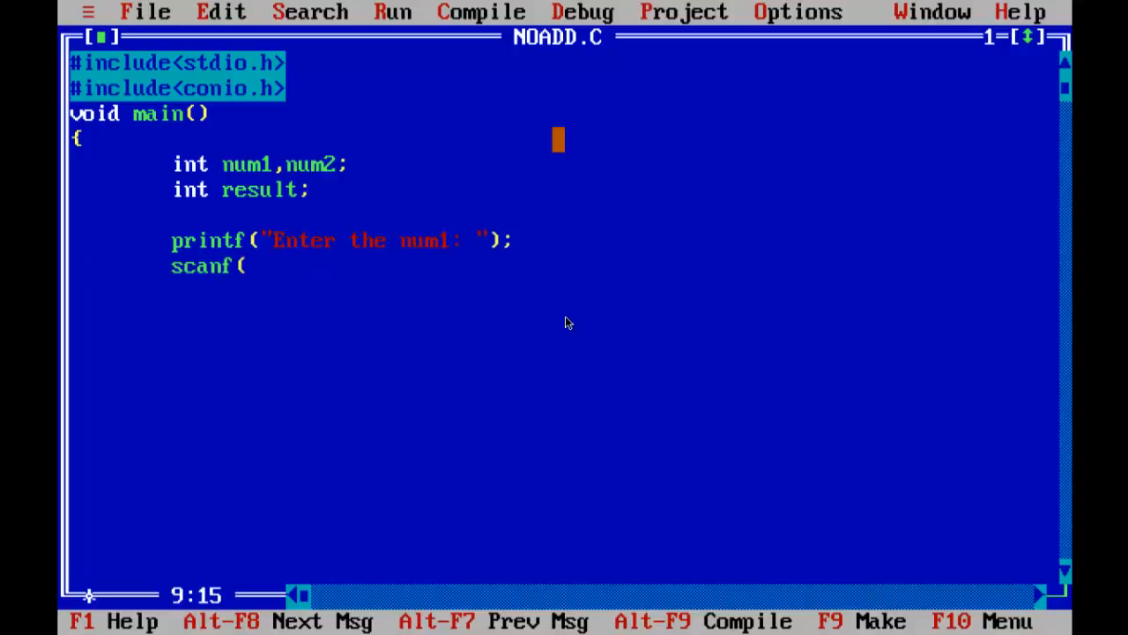
text(")
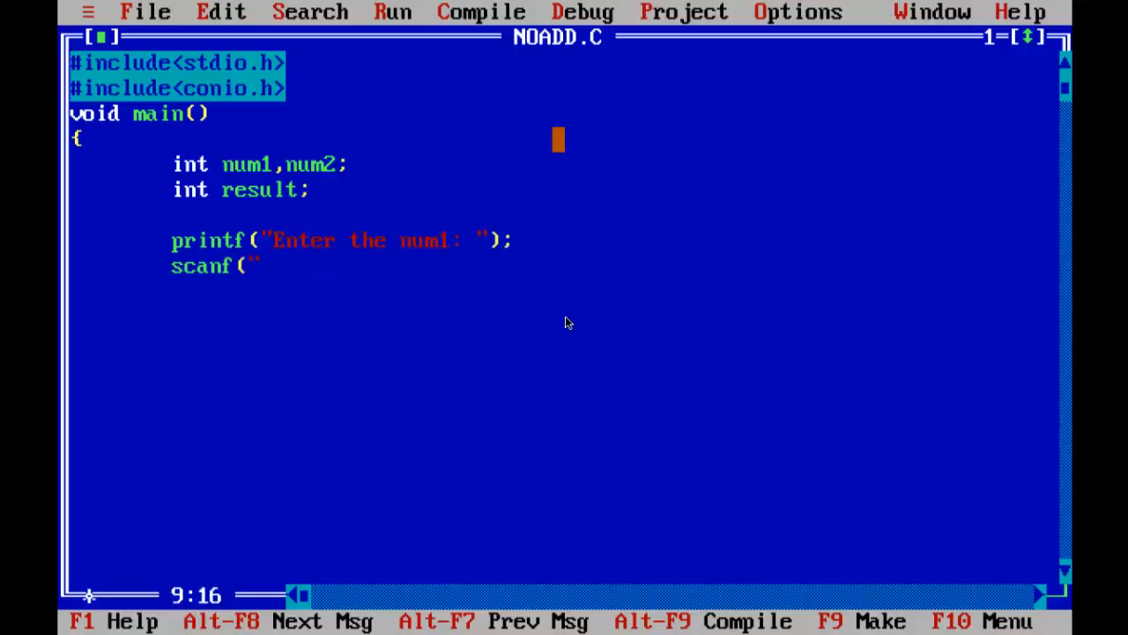
text(%d")
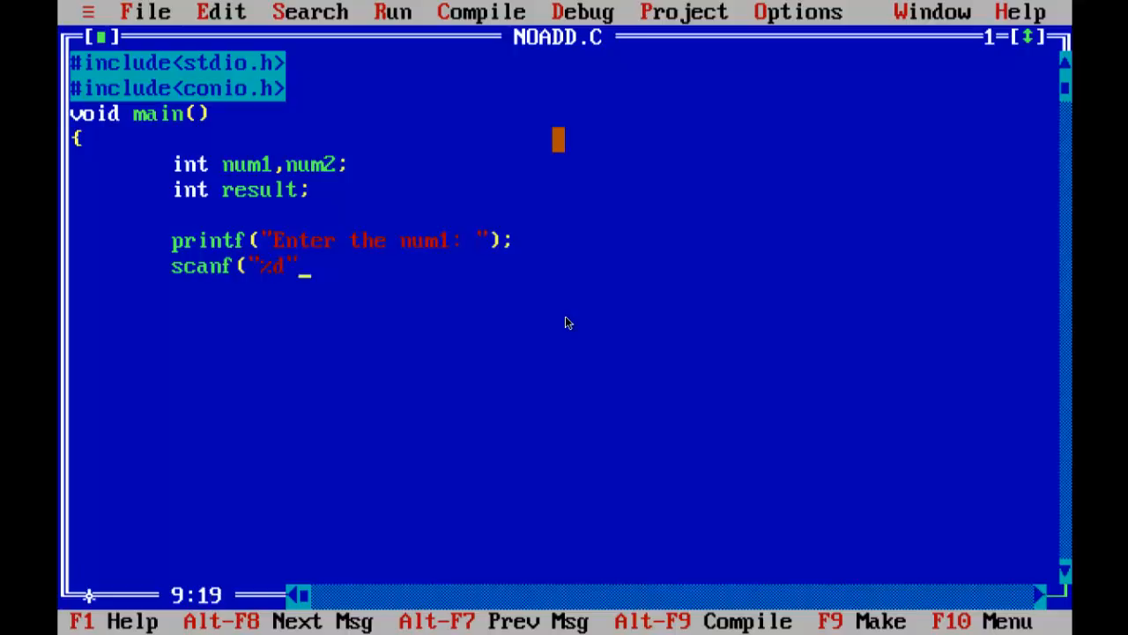
text(,)
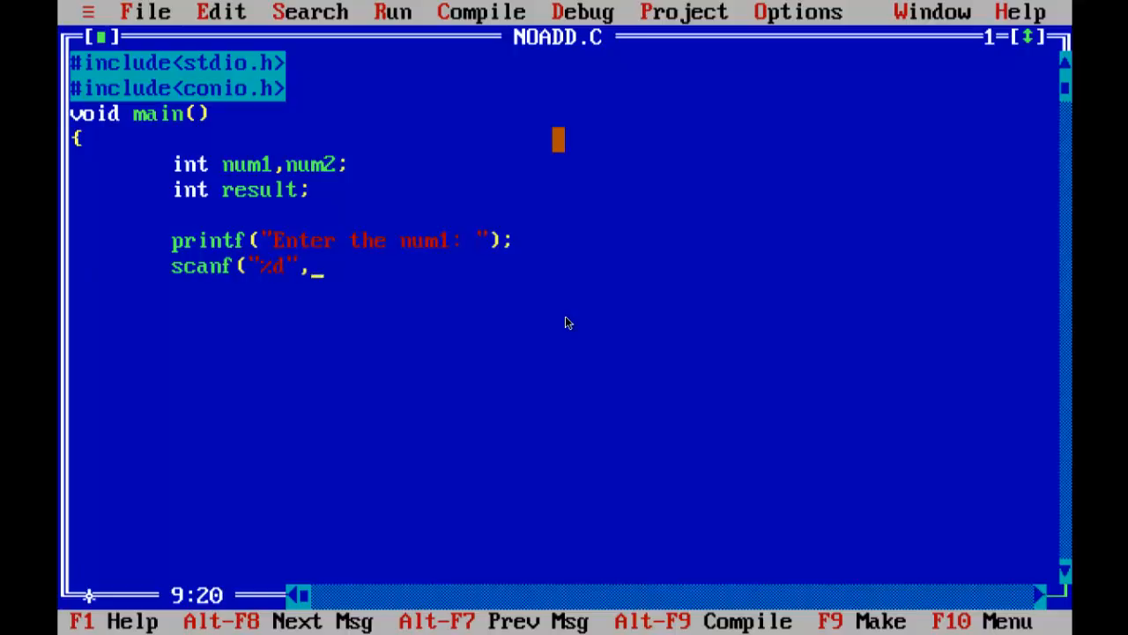
text(&)
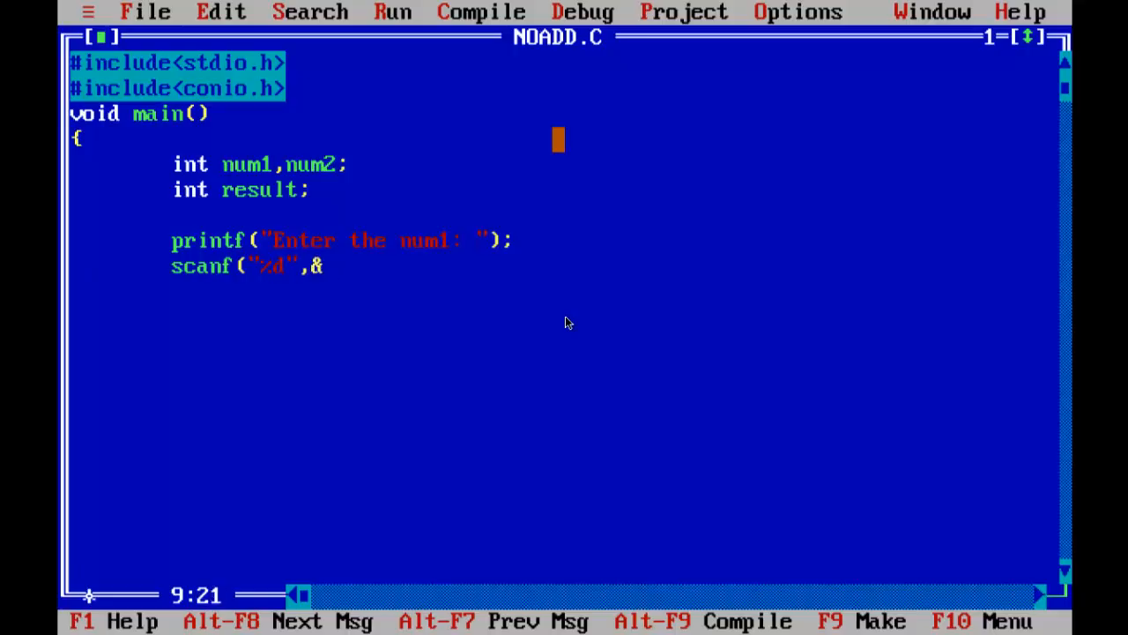
text(num1);)
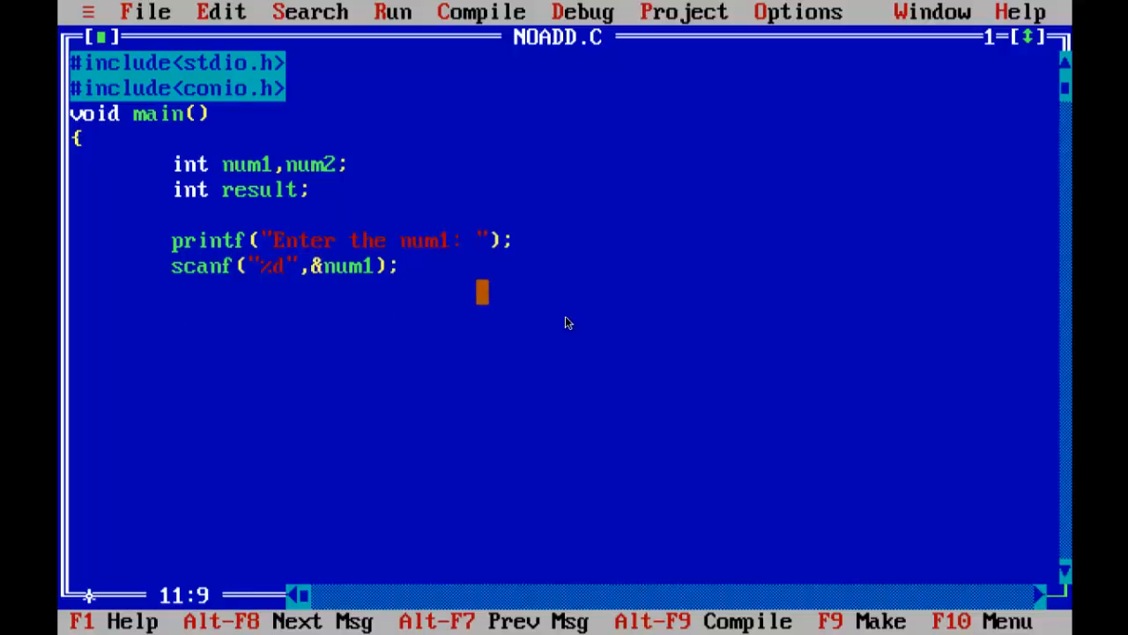
- Add the prompt printf("Enter the num2: "); on the next line
text(printf()
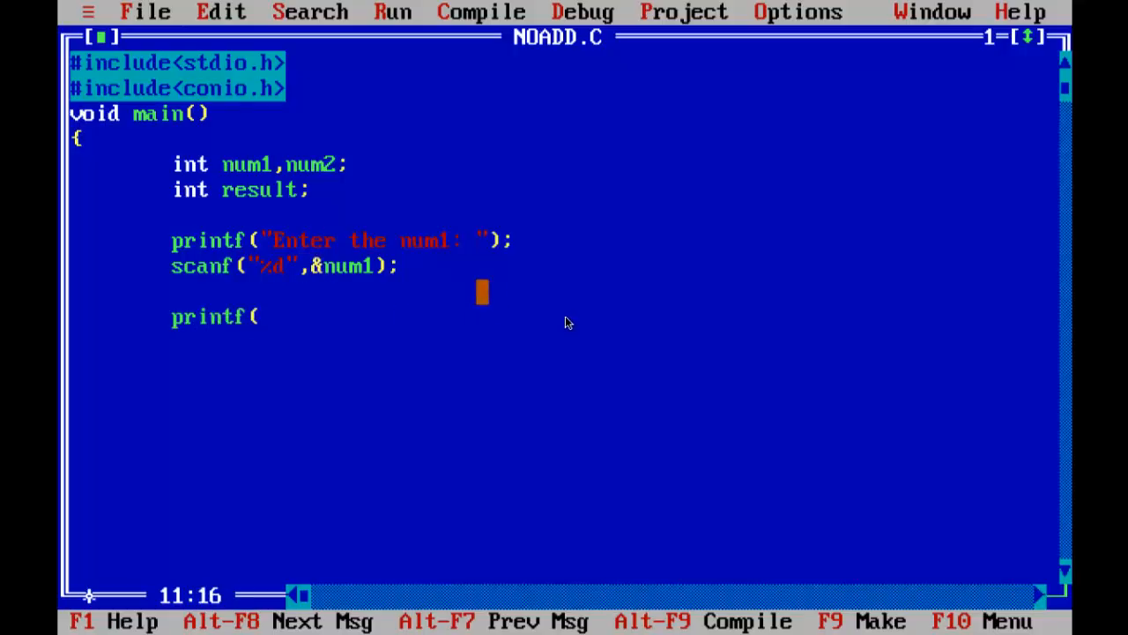
text("Ente)
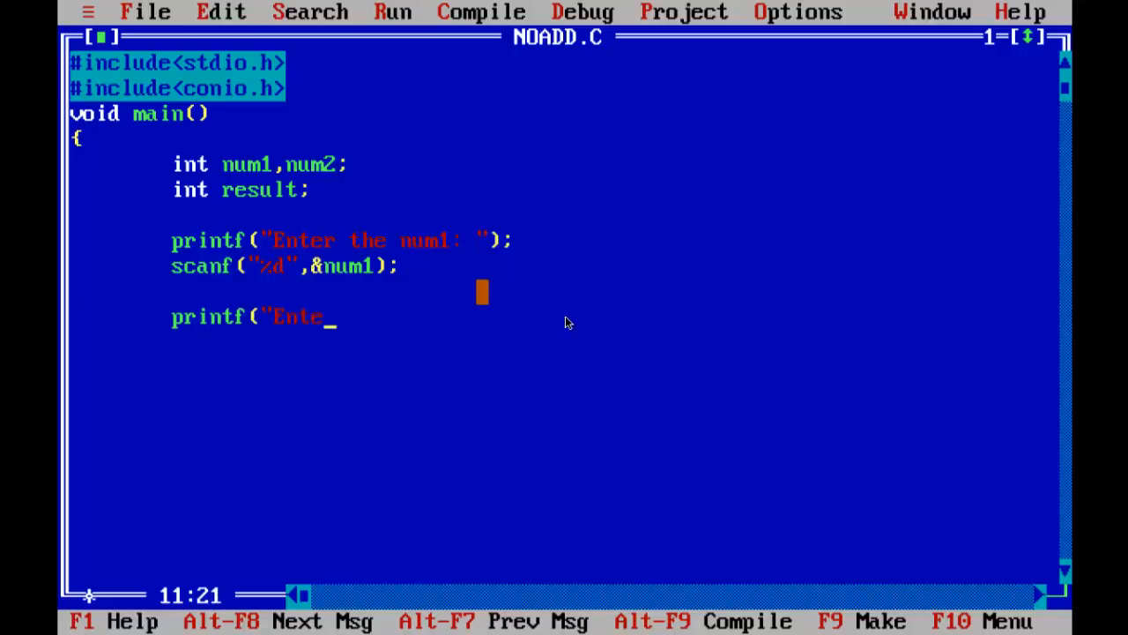
text(r the num2)
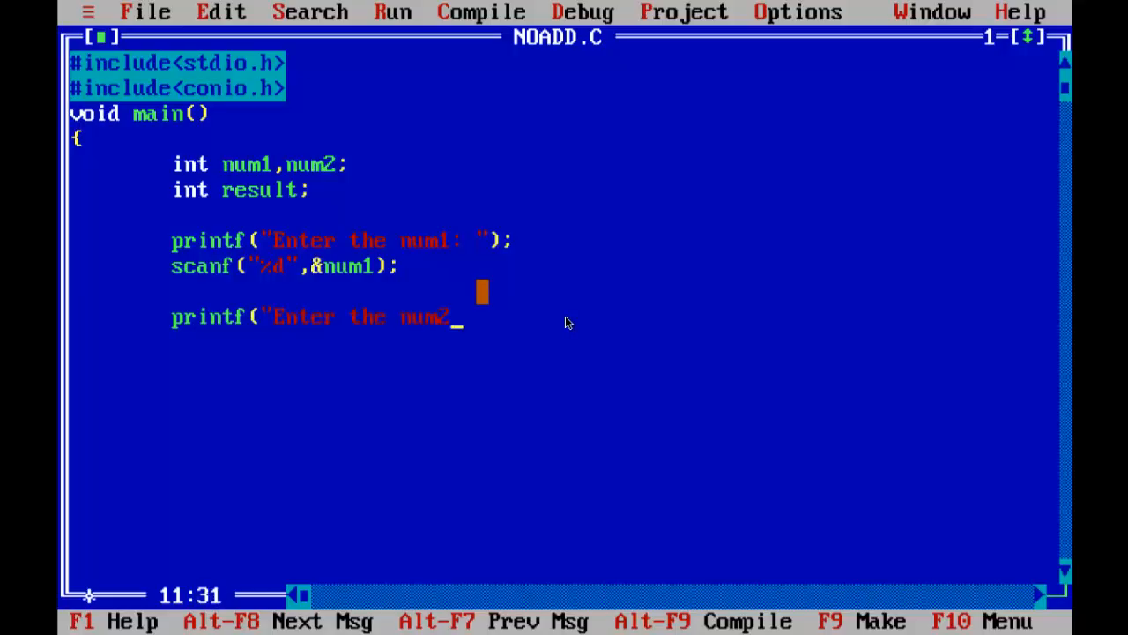
text(: ");)
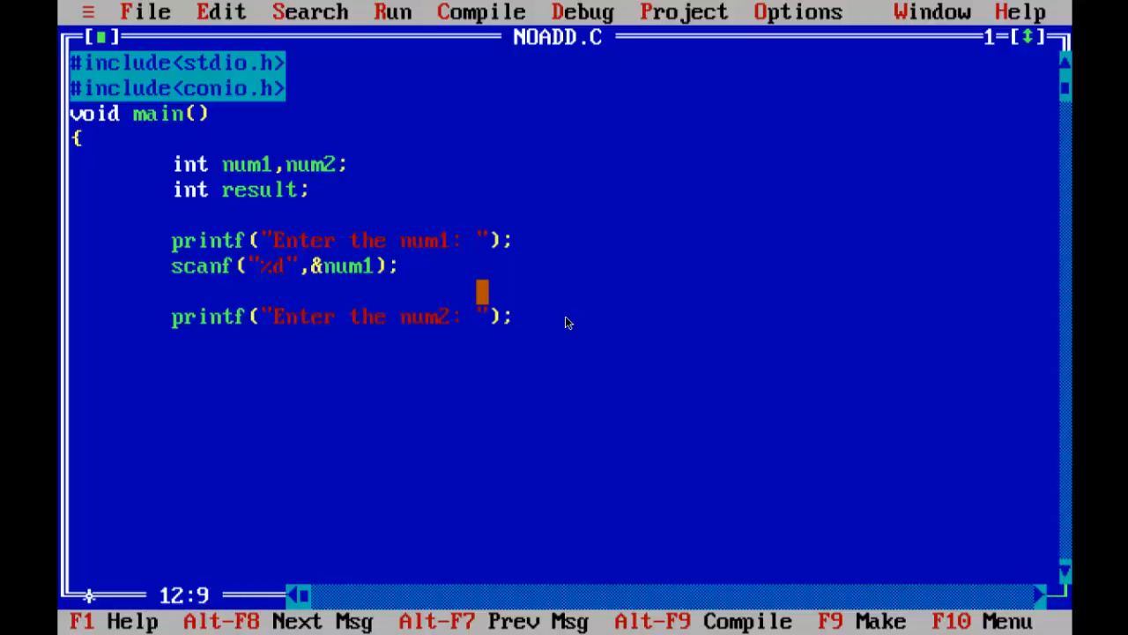
- Read the second integer with scanf("%d",&num2);
text(scanf(")
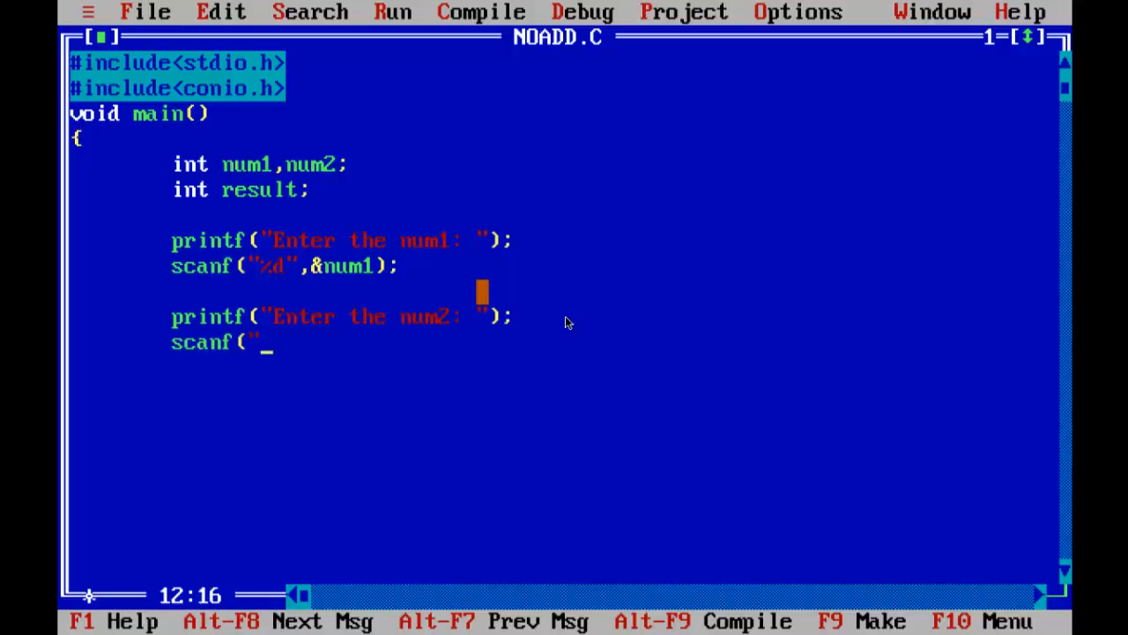
text(%d")
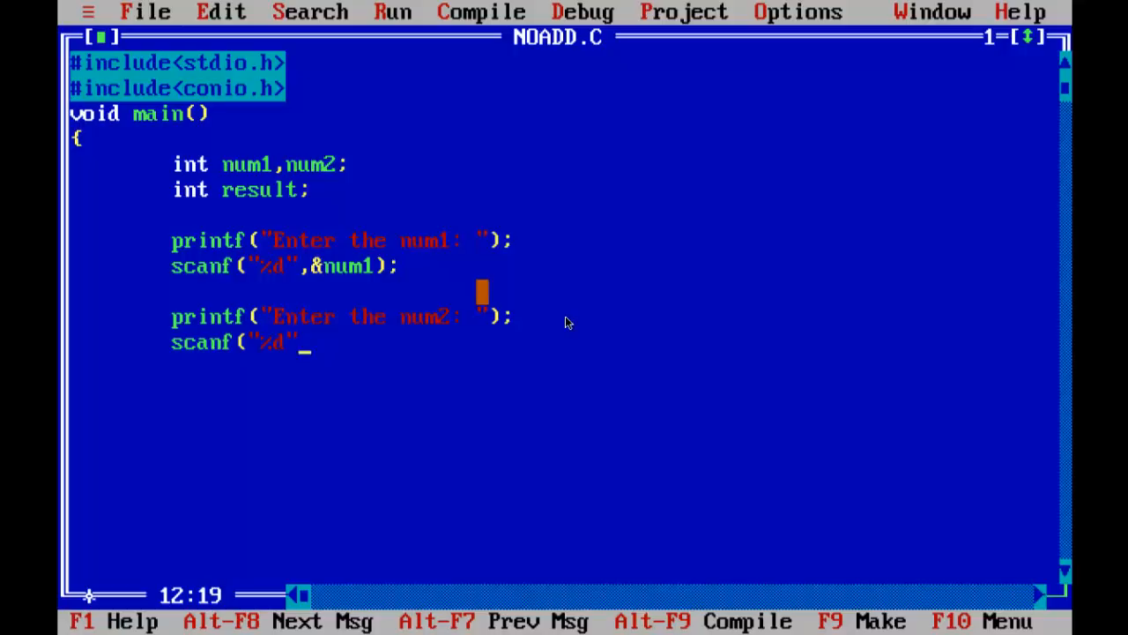
text(,)
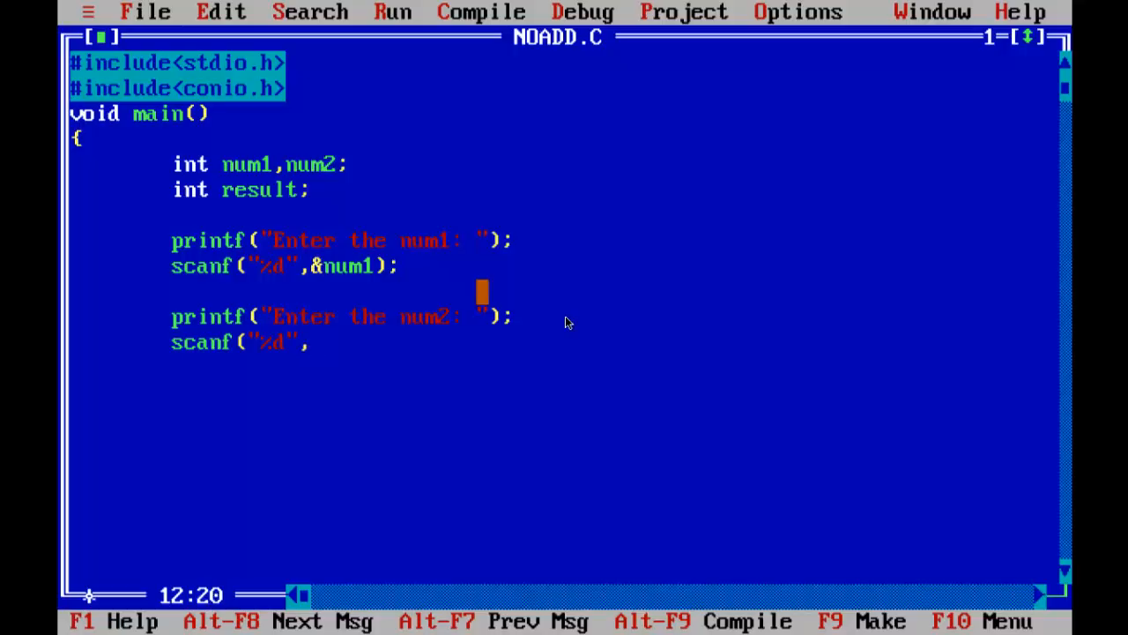
text(&n)
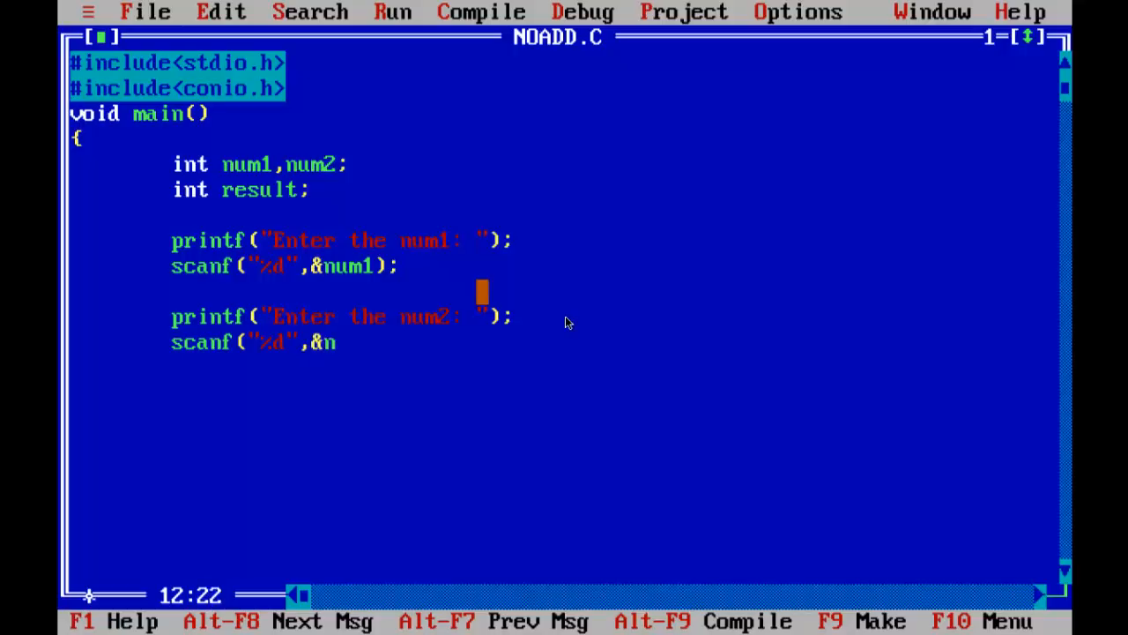
text(um2))
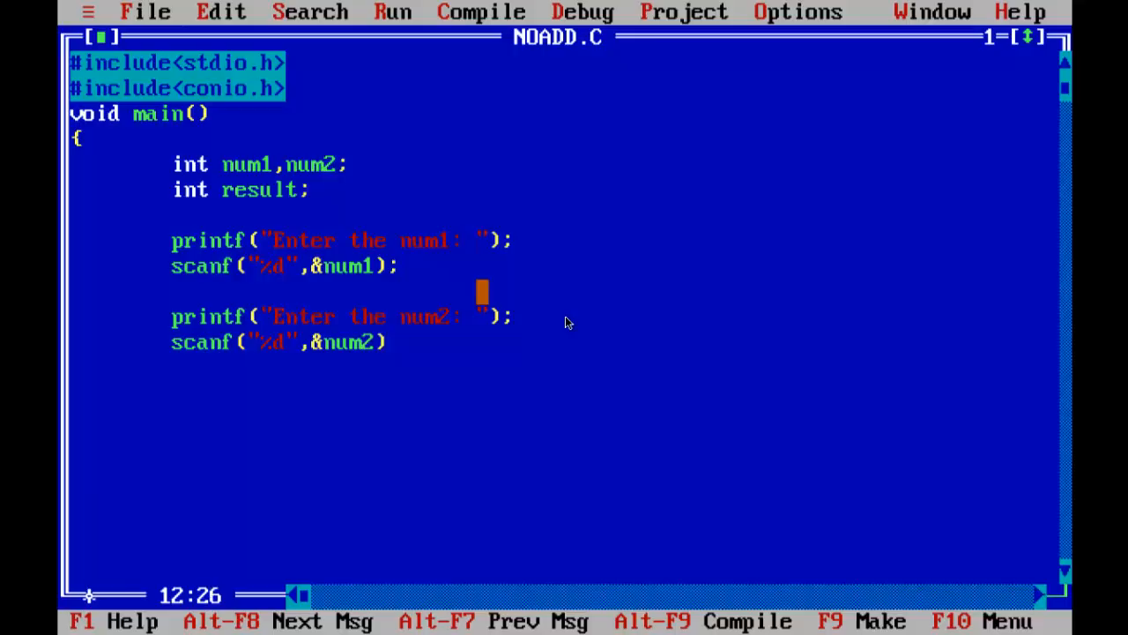
text(;)
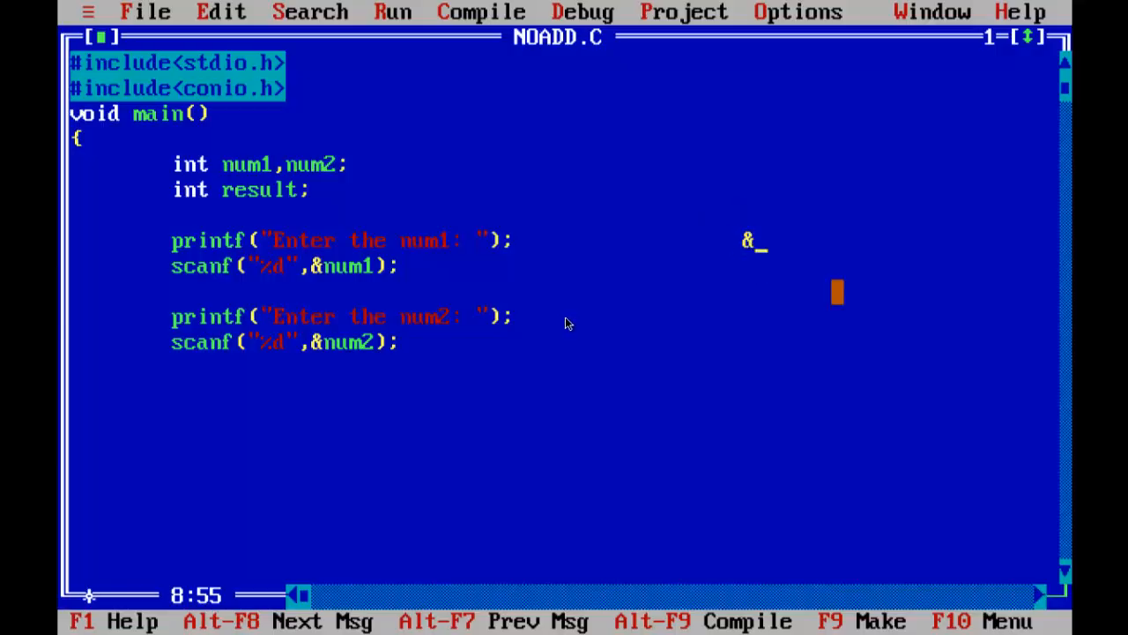
- Clean up the stray symbols beside the first prompt line
text(&)
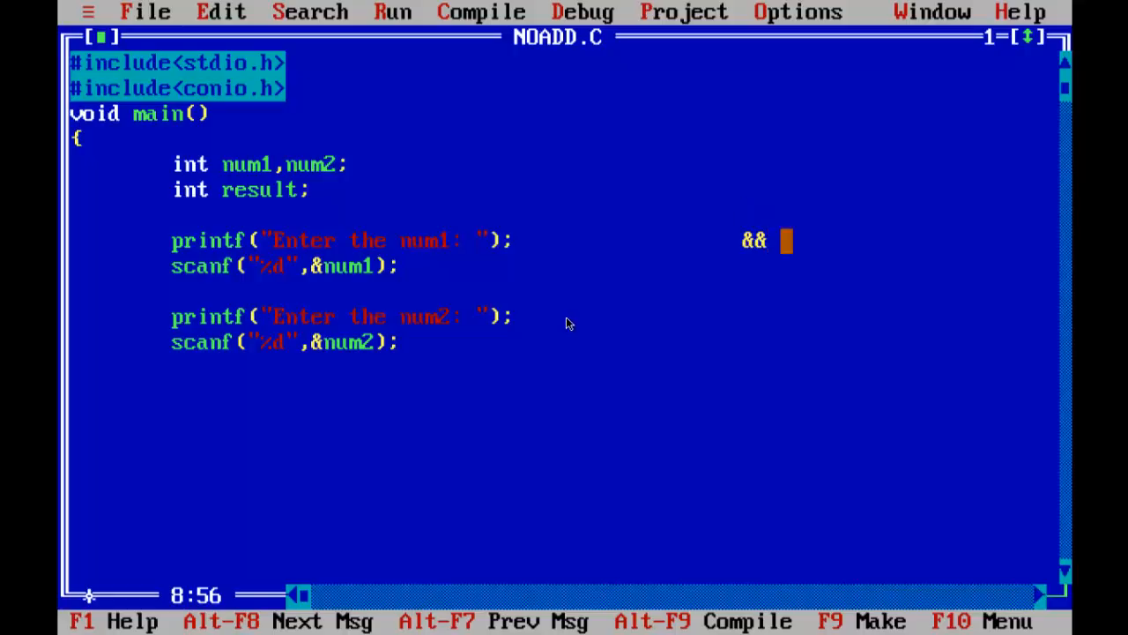
key(Backspace)
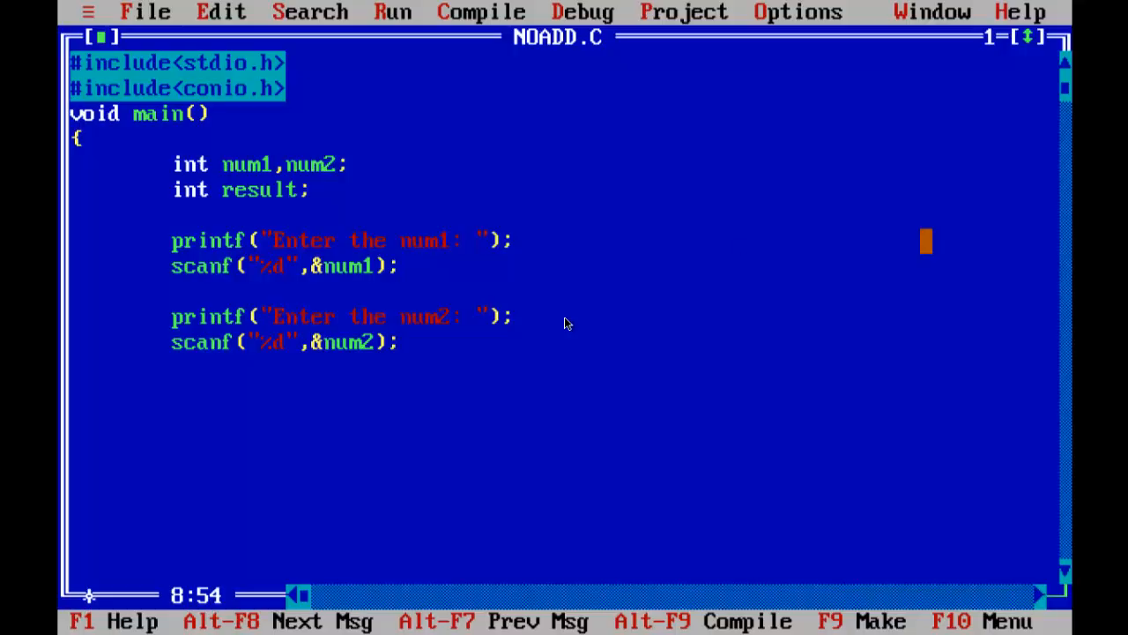
text(||)
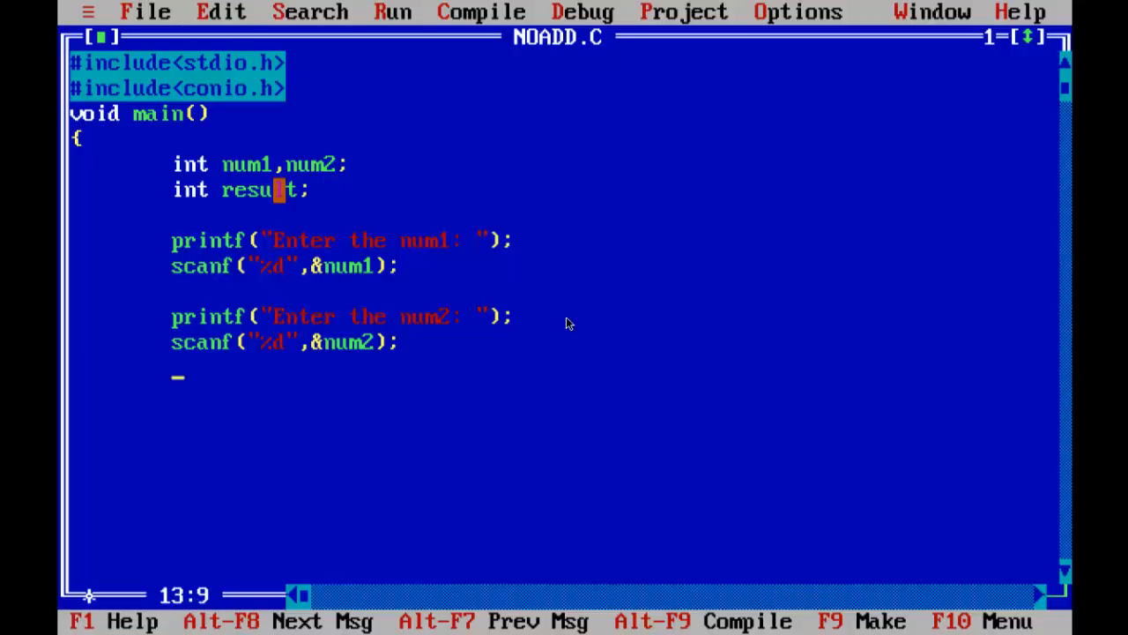
- Compute the sum with result = num1 + num2; below the second scanf
text(re)
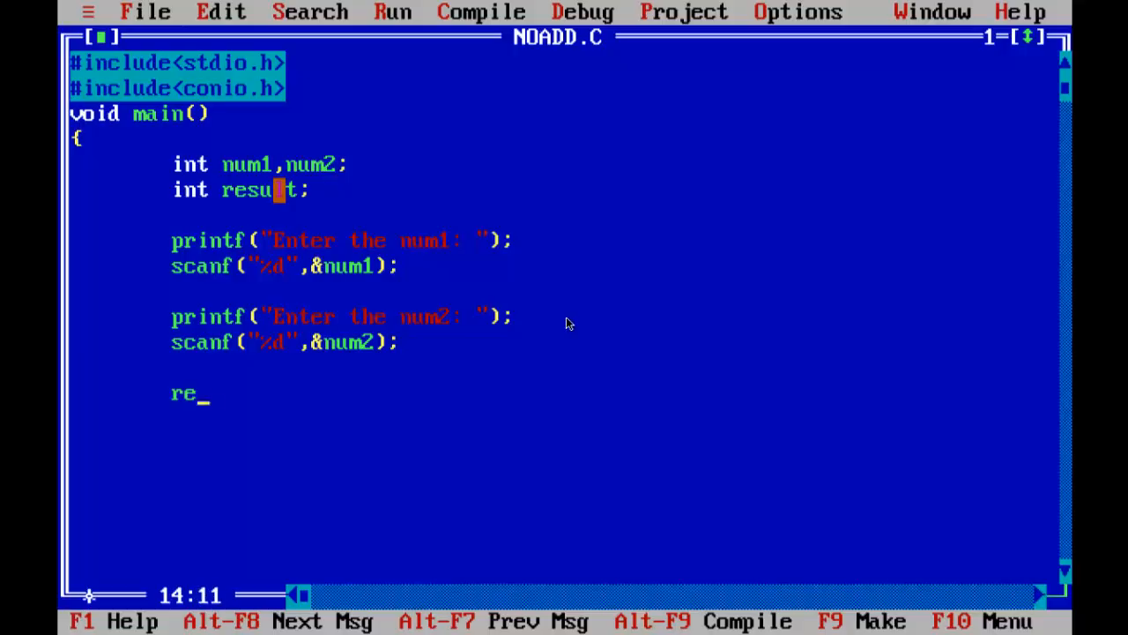
text(sult)
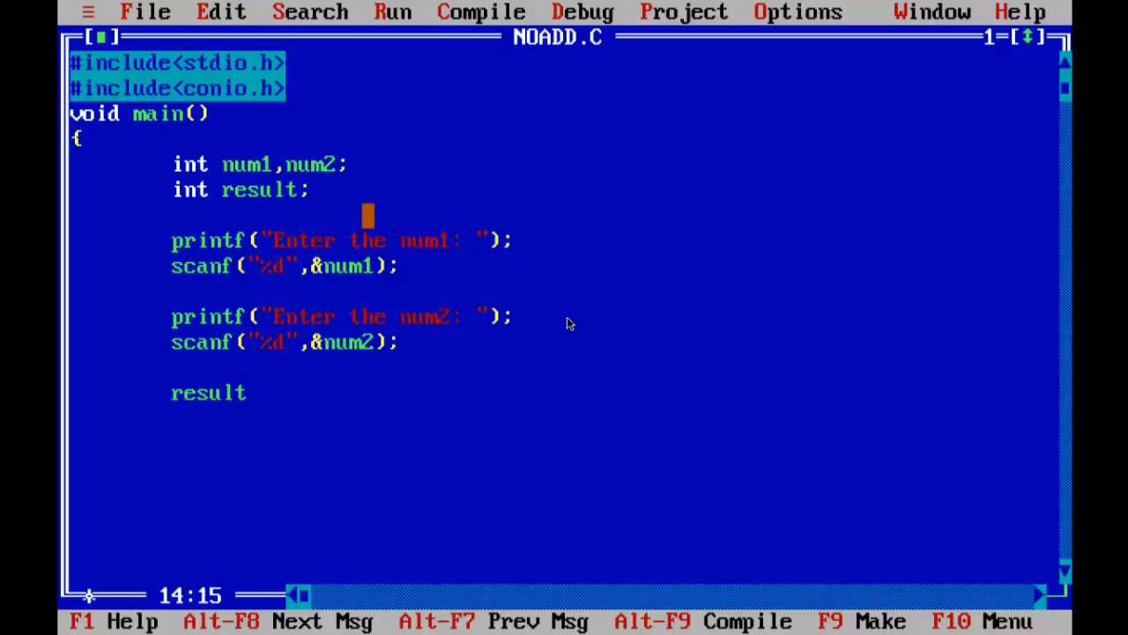
text(=)
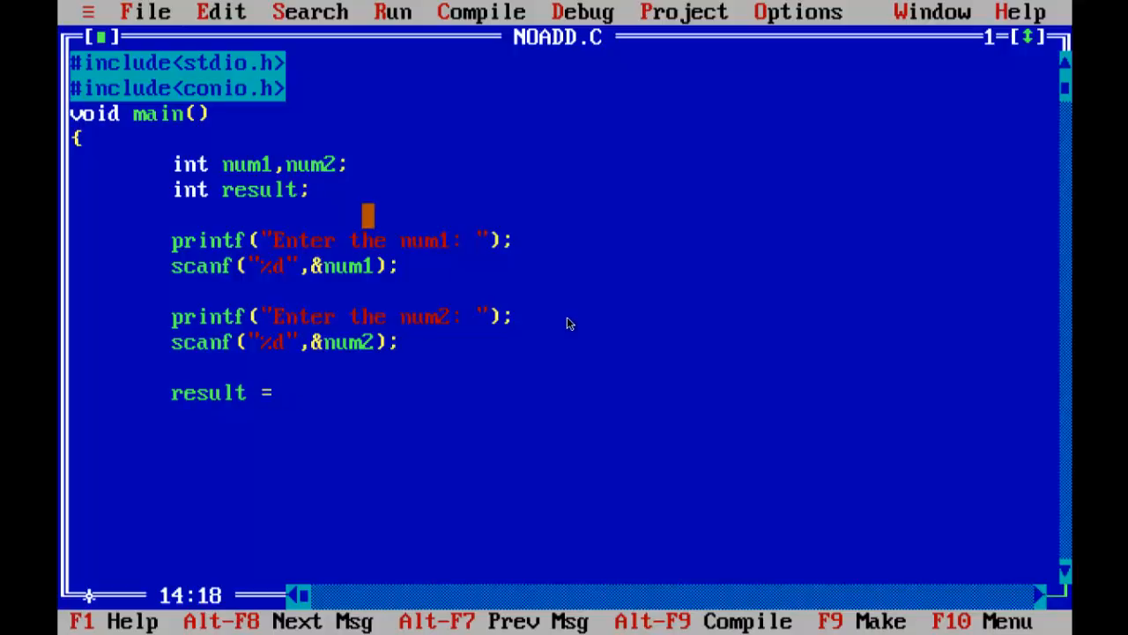
text(nu)
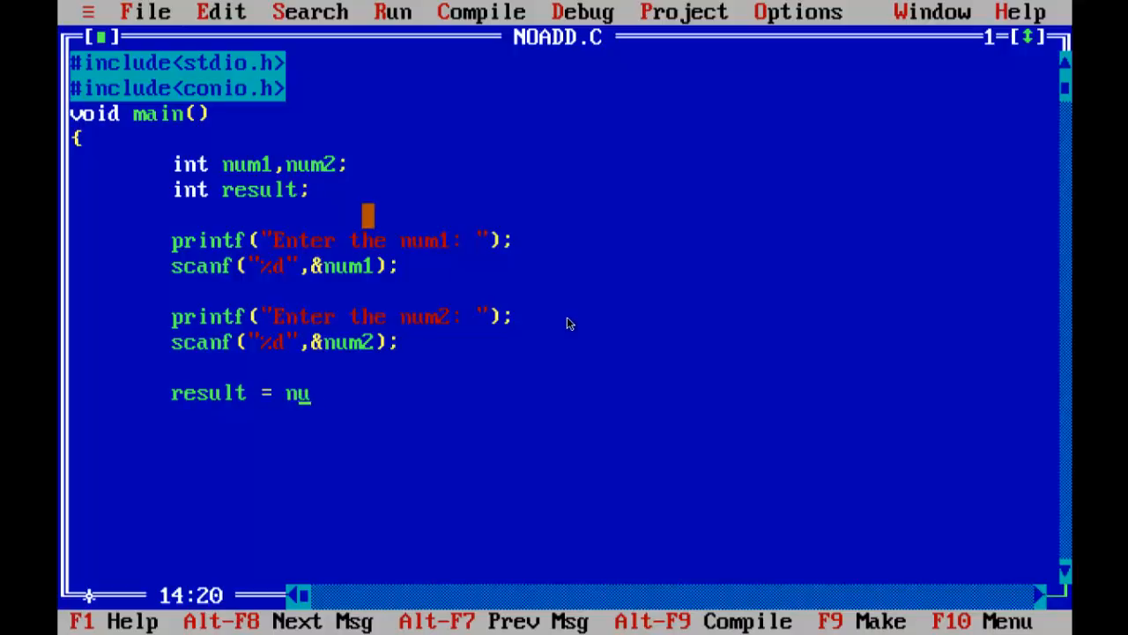
text(m1 +)
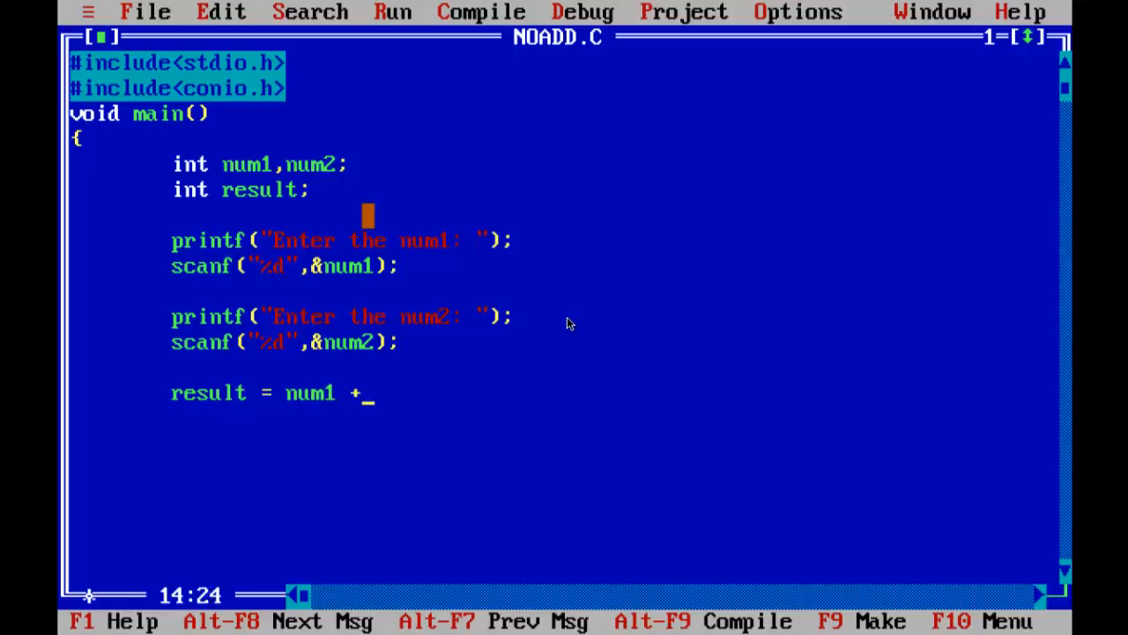
text(num2)
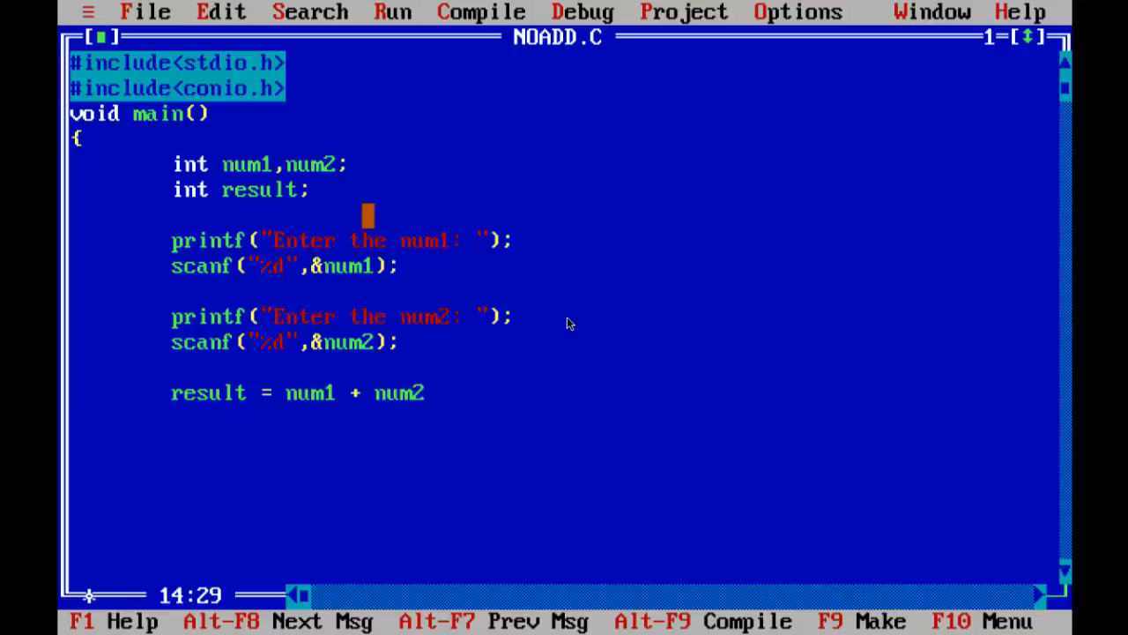
text(;)
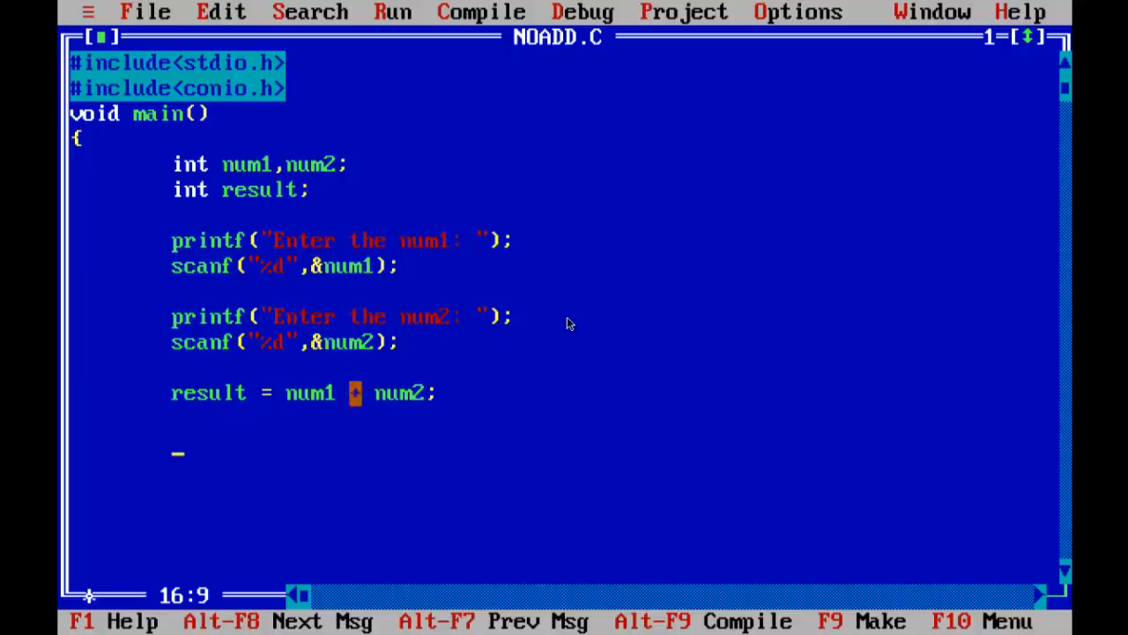
text(+)
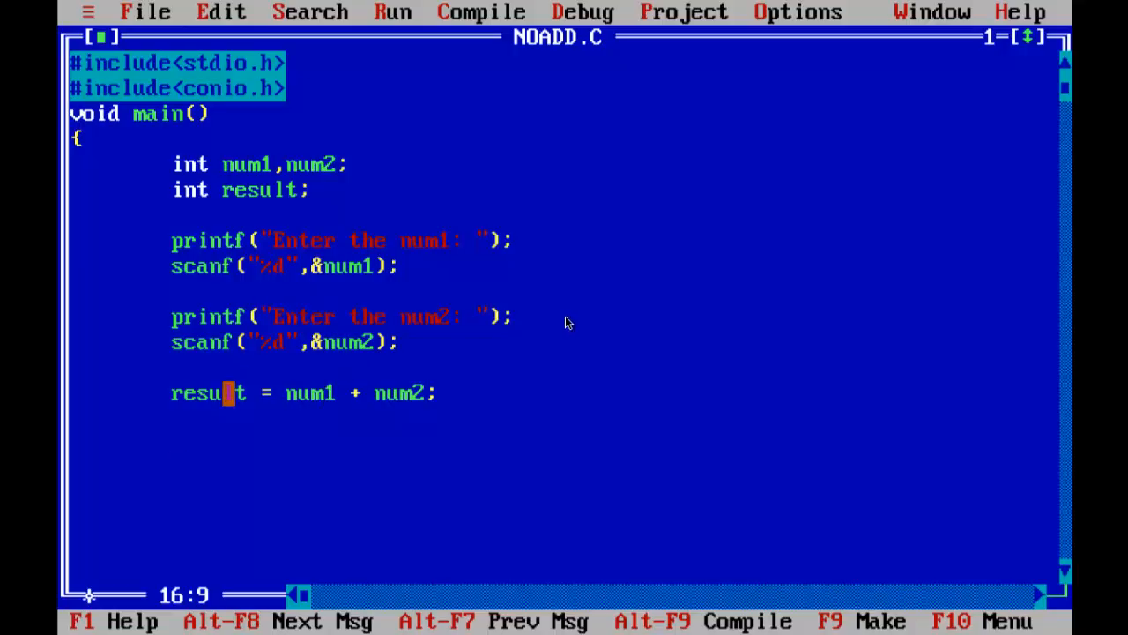
- Begin printf with the format string "The sum of %d and %d is %d"
text(pr)
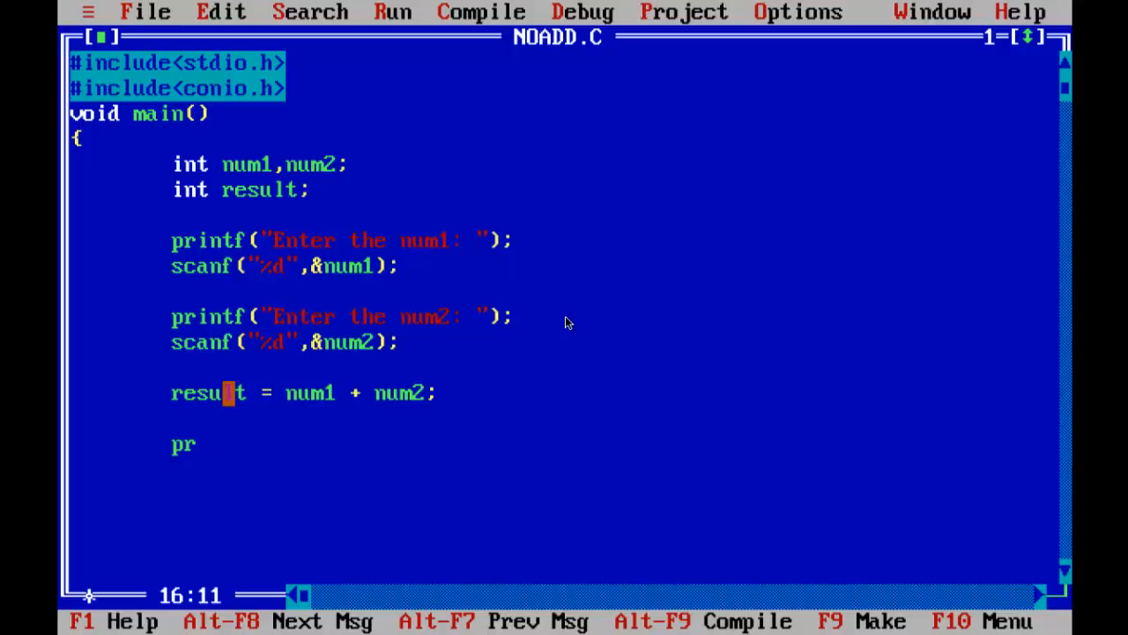
text(intf()
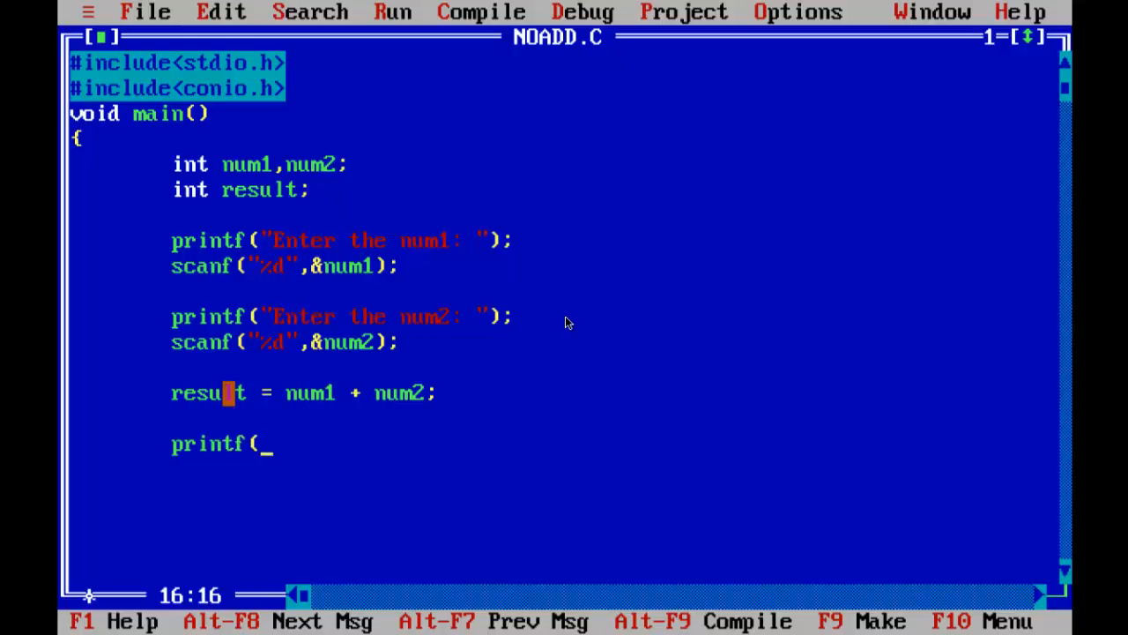
text("The)
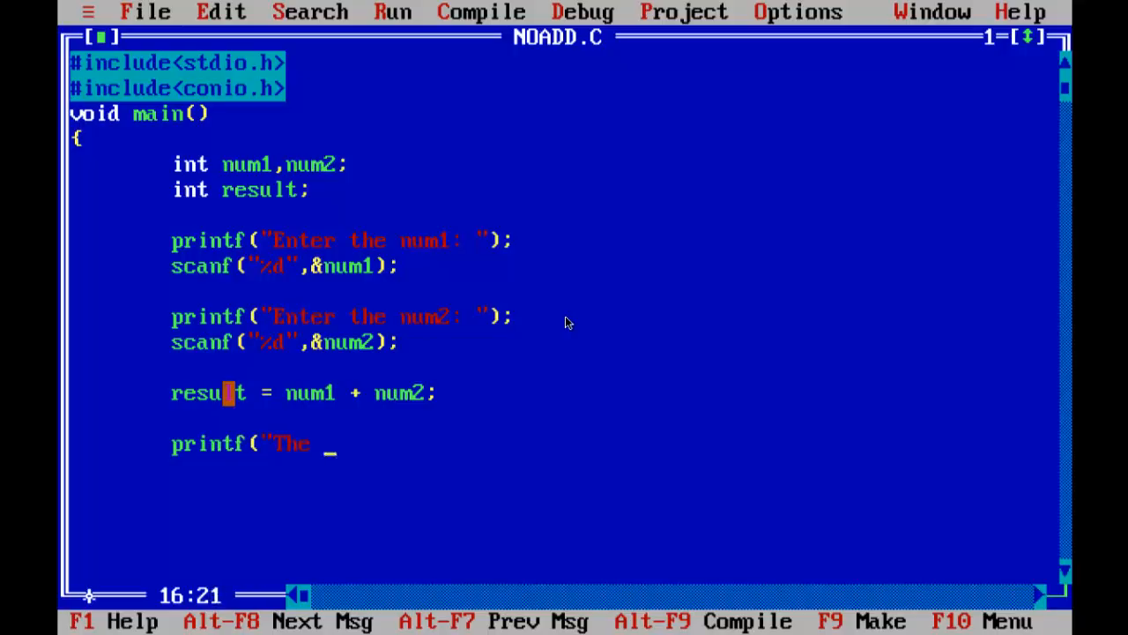
text(sum of %)
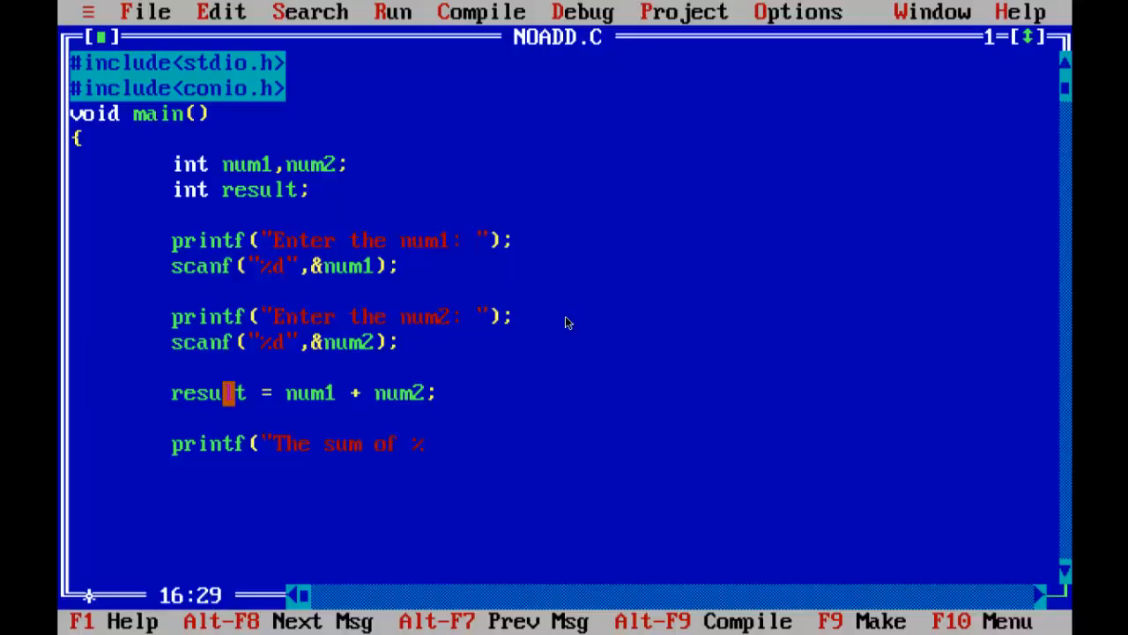
text(d and %)
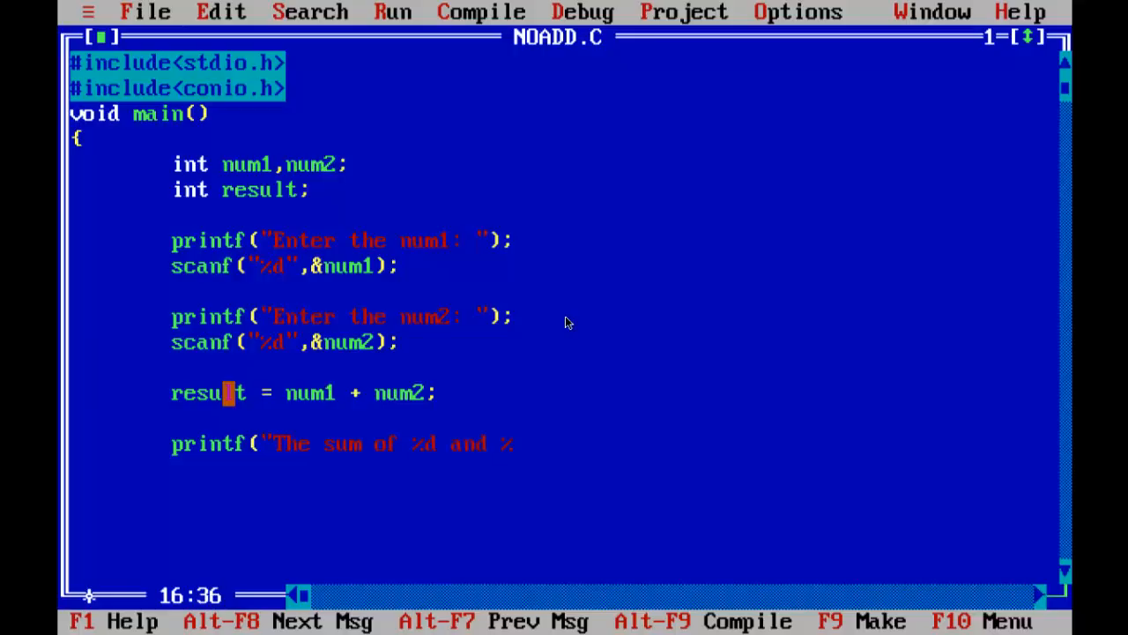
text(d is)
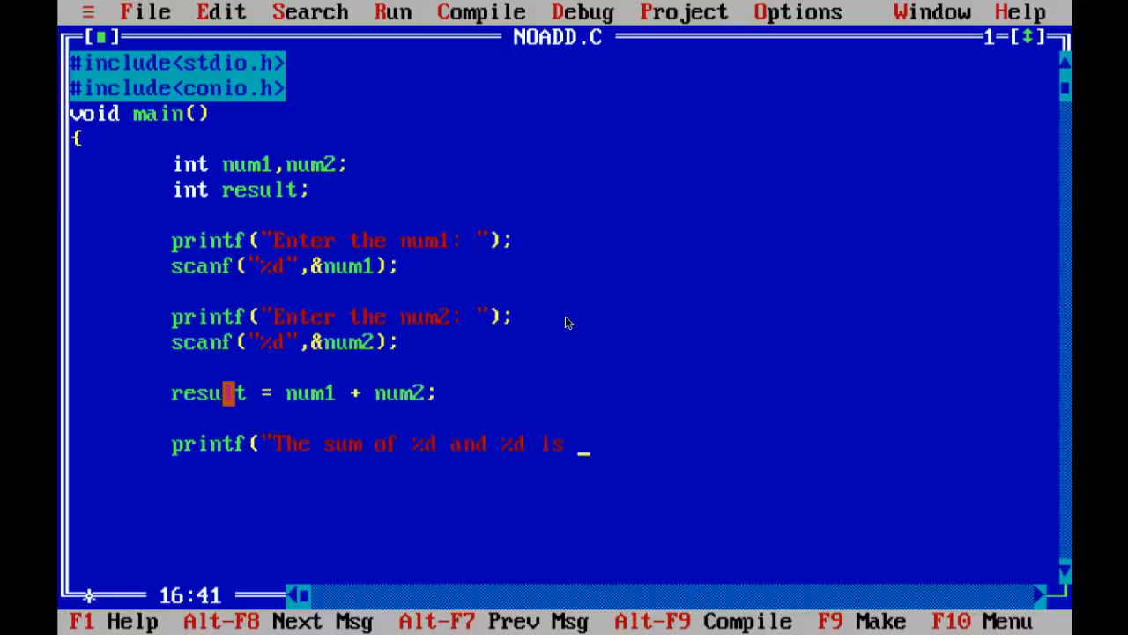
text(%d)
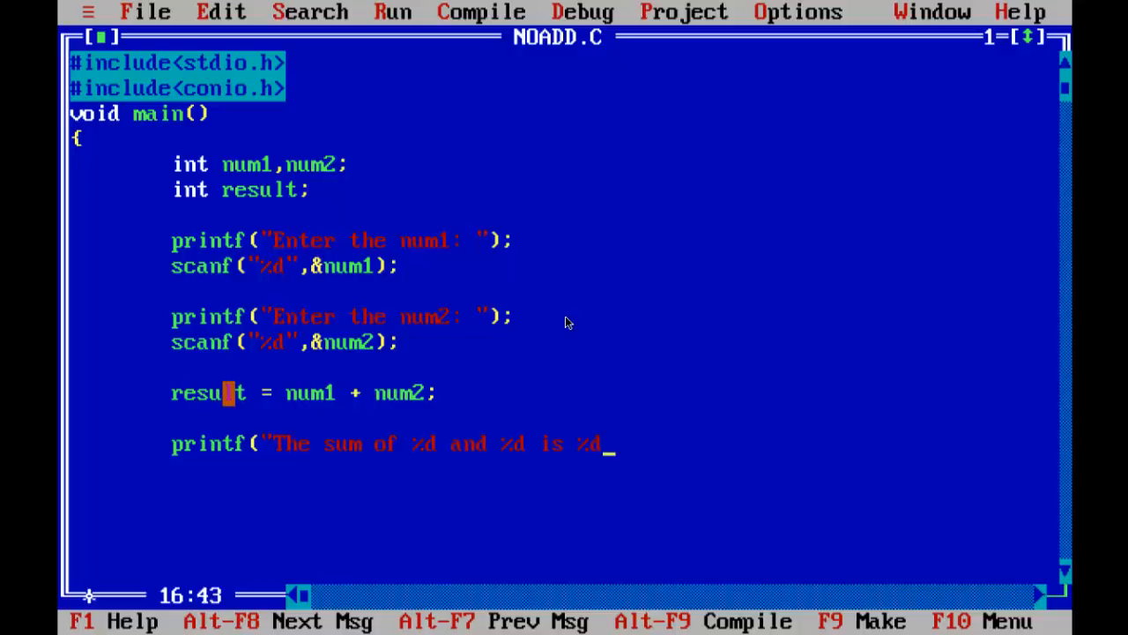
text(")
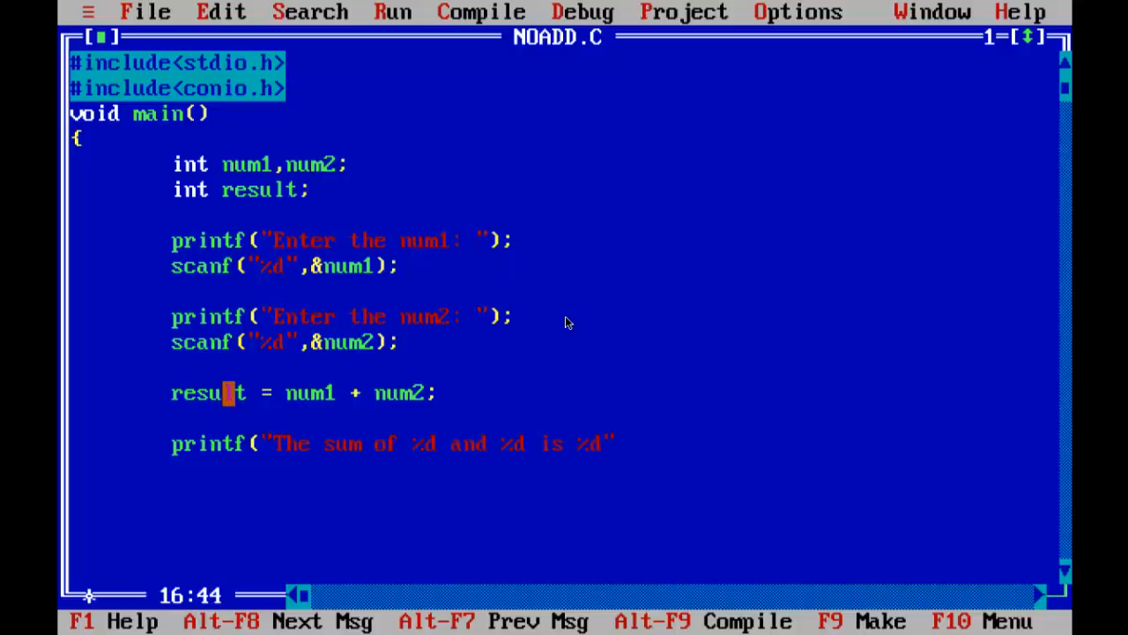
text(,)
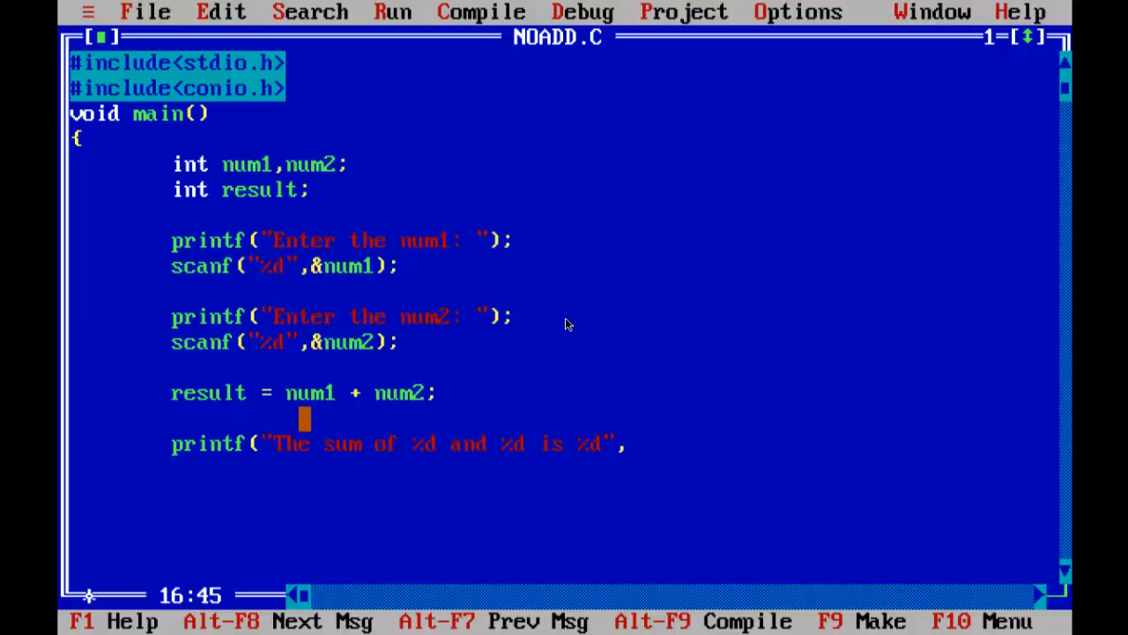
- Complete the printf arguments num1,num2,result; and begin typing get below
click(359, 342)
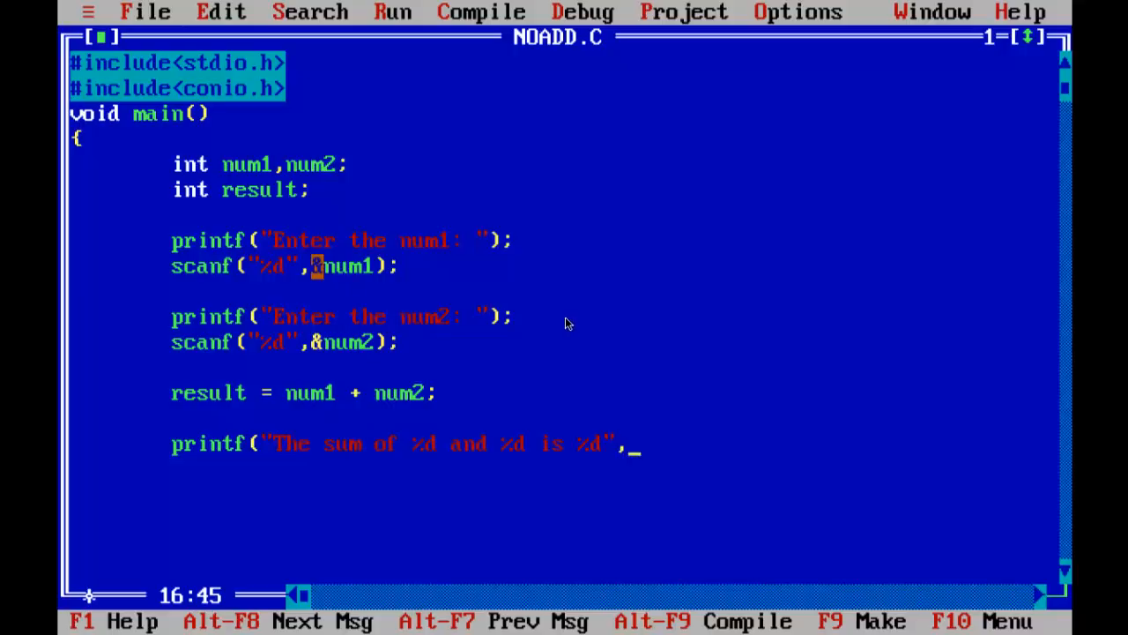
text(num1)
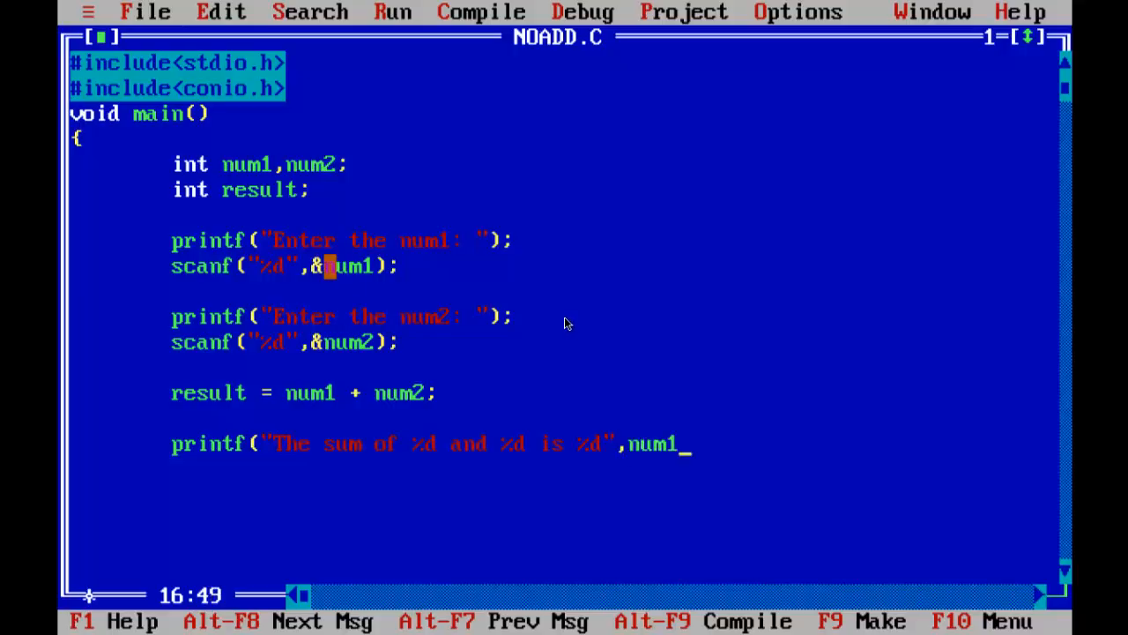
text(,)
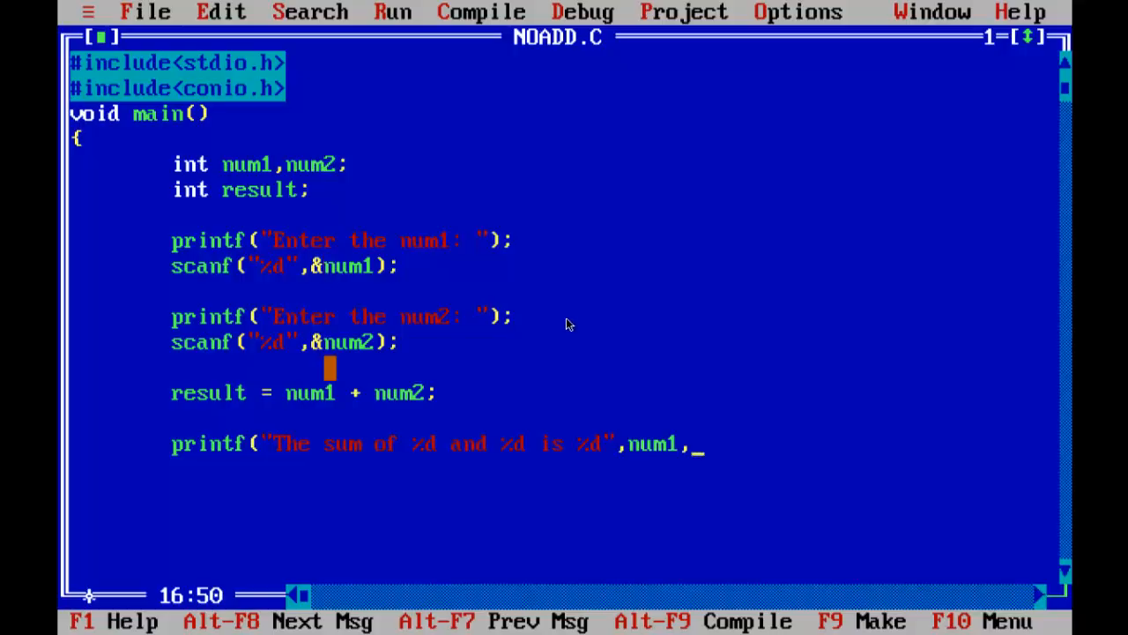
text(n)
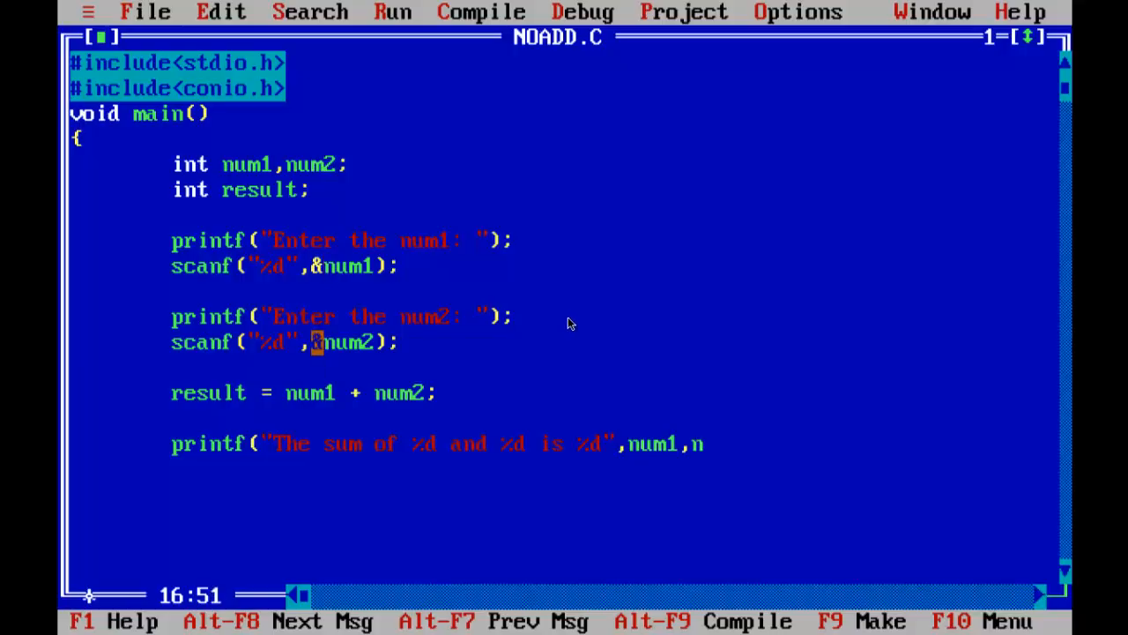
text(um2,re)
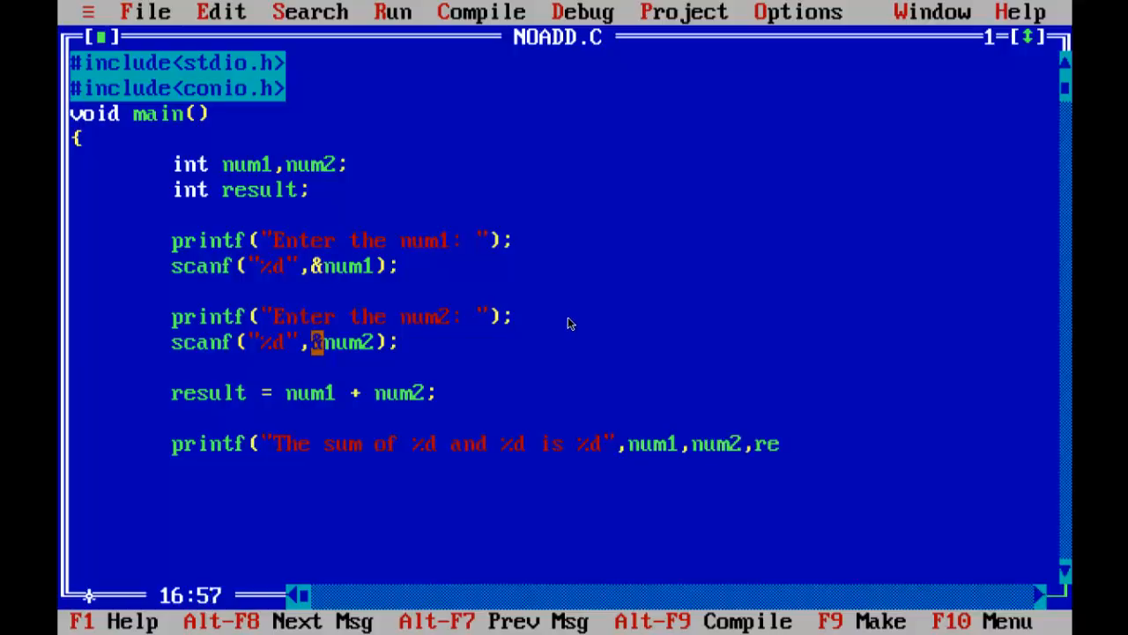
text(sult);)
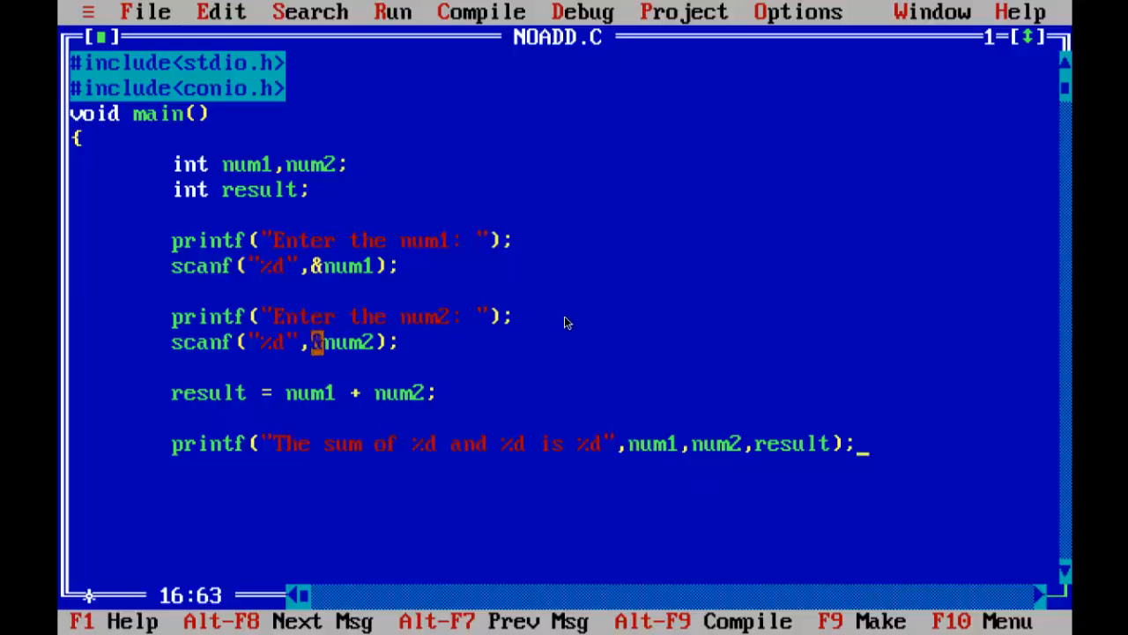
text(&)
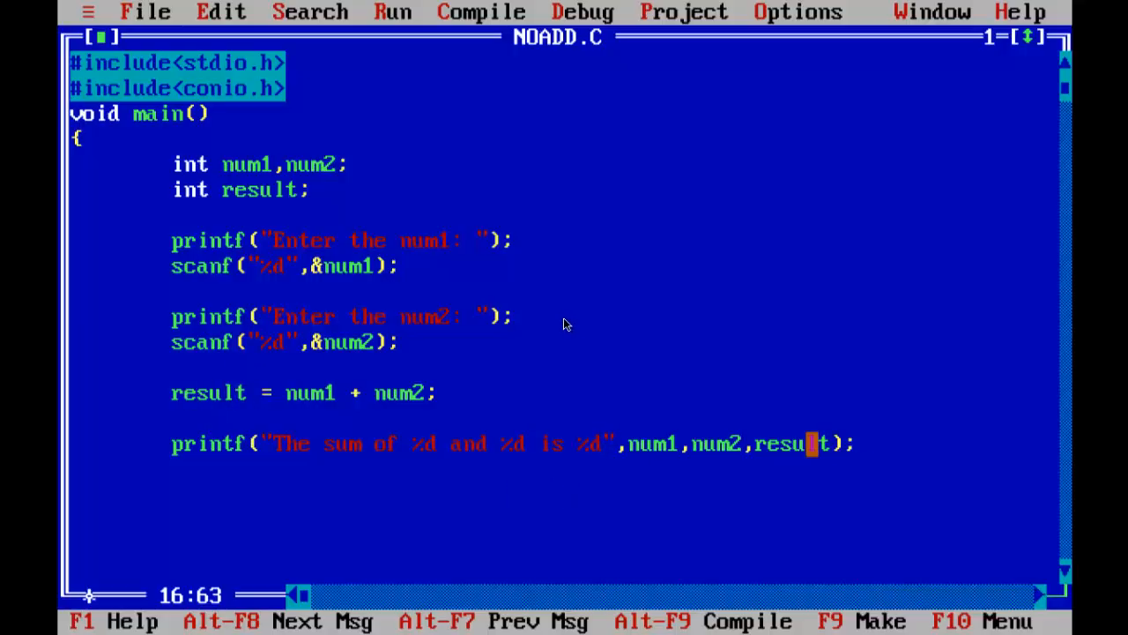
text(get)
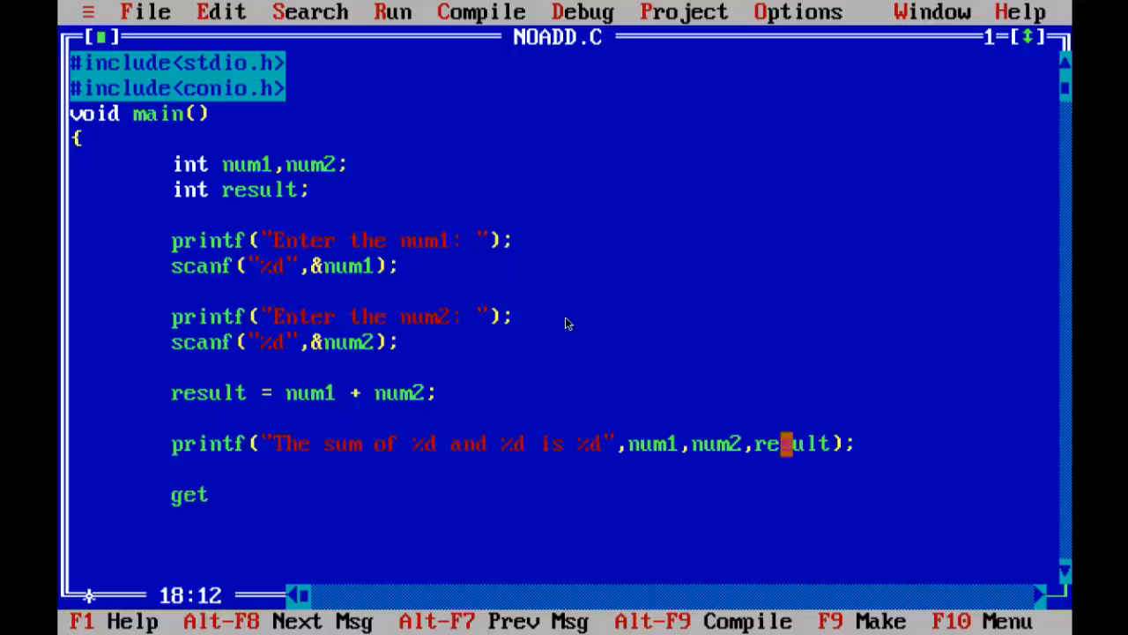
- Finish getch(); and start clrscr after the int result; declaration
text(ch();)
click(563, 521)
text(})
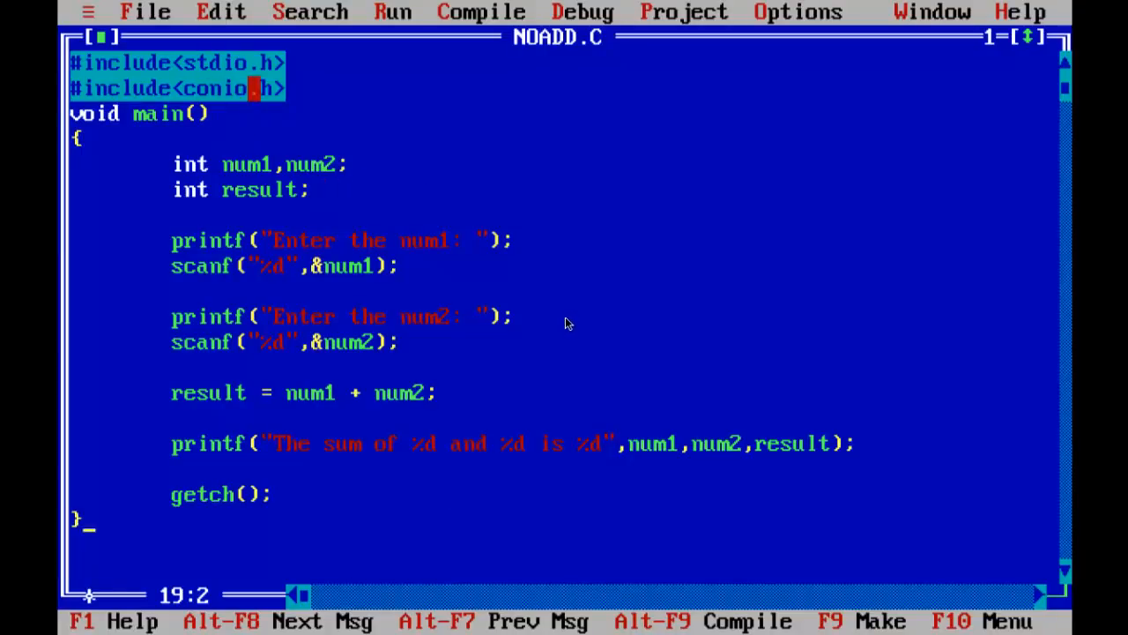
click(304, 190)
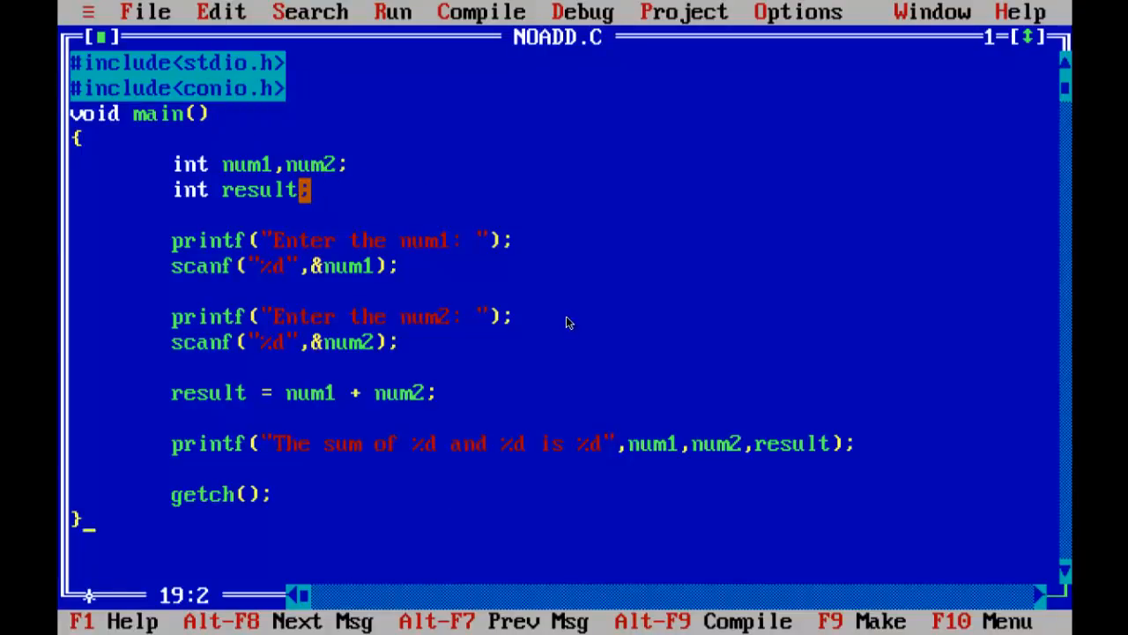
click(516, 239)
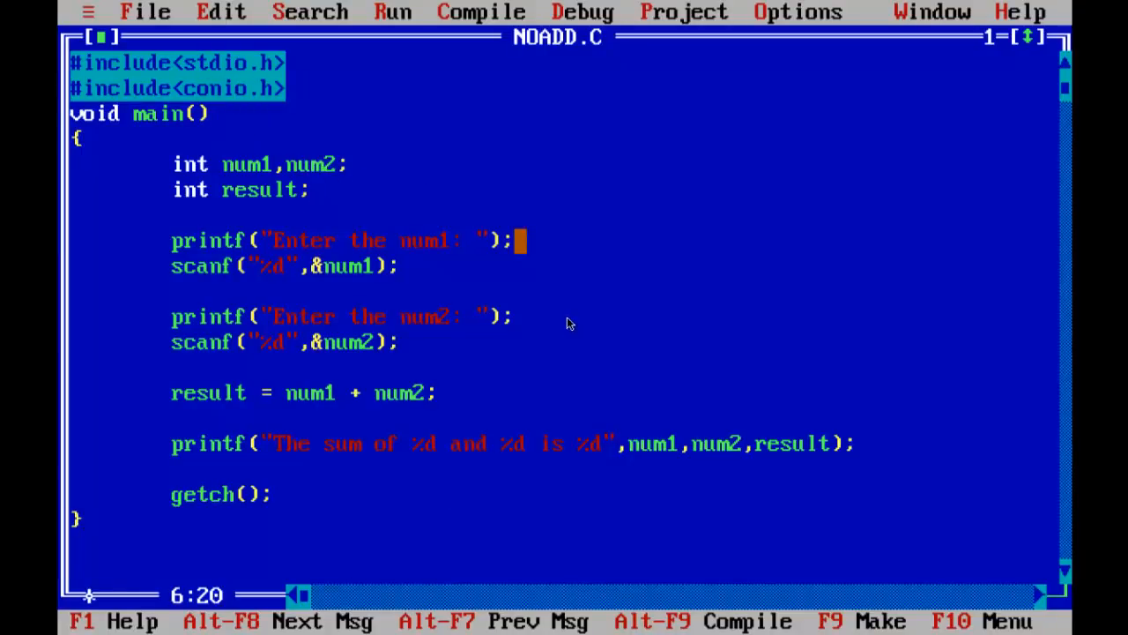
text(clrscr)
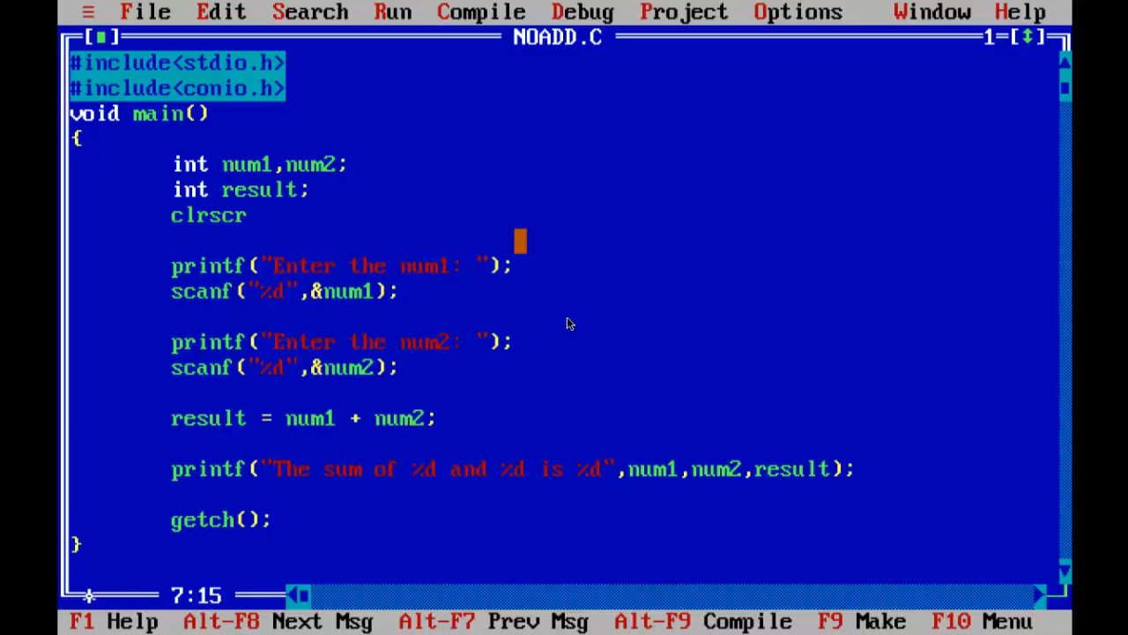
- Complete clrscr();, run NOADD.C with 23 and 23 printing 46, then rerun entering 22
text(();)
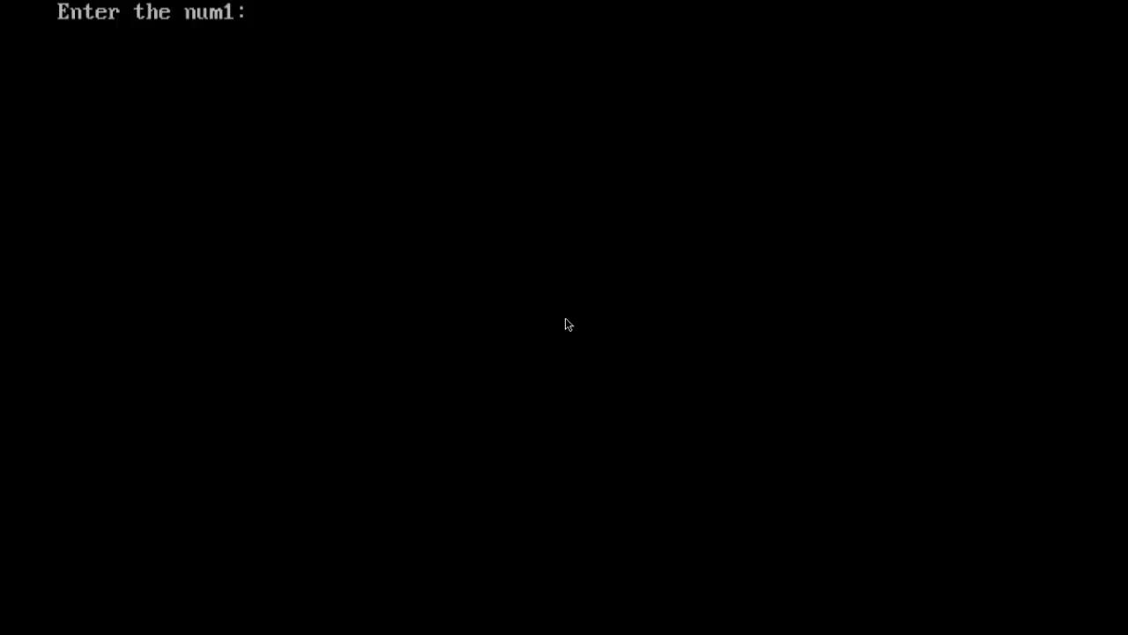
text(23)
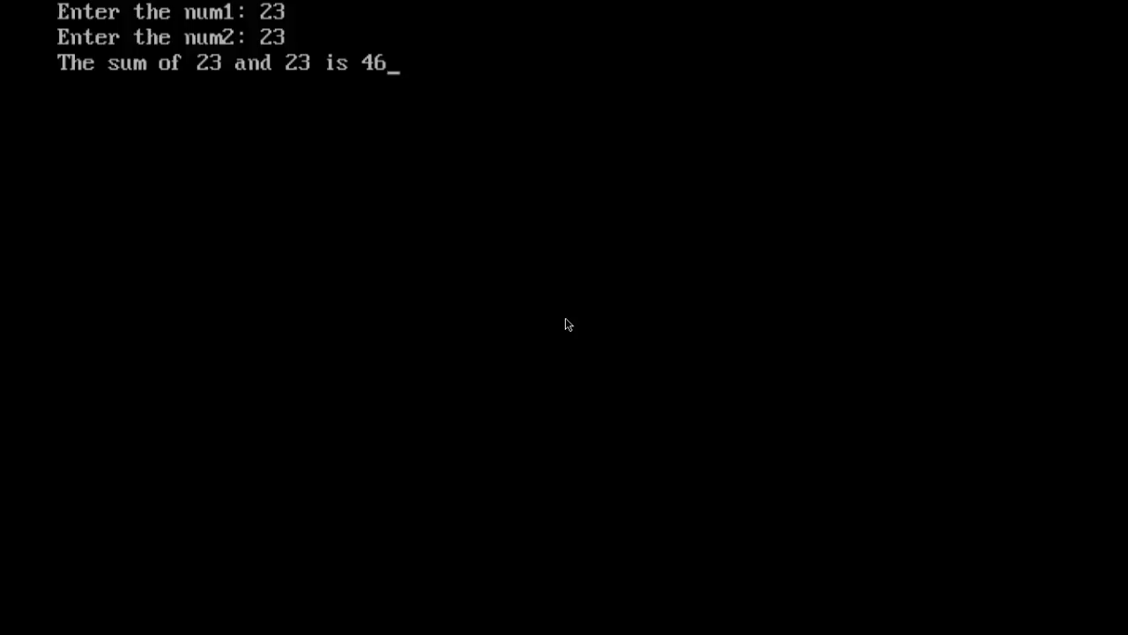
key(alt+f5)
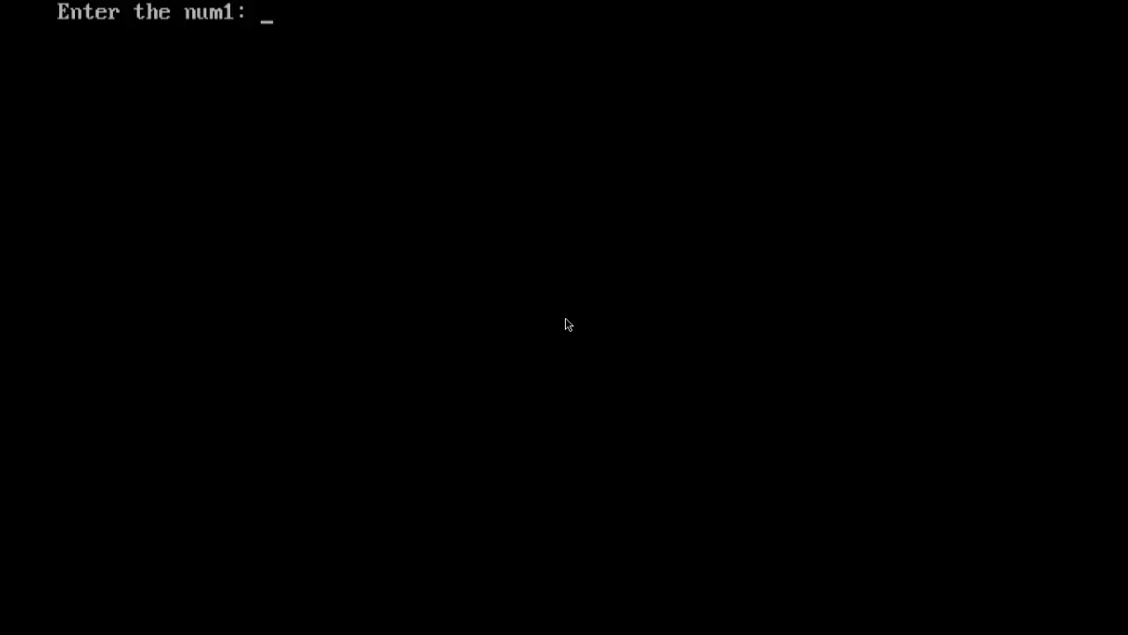
text(22)
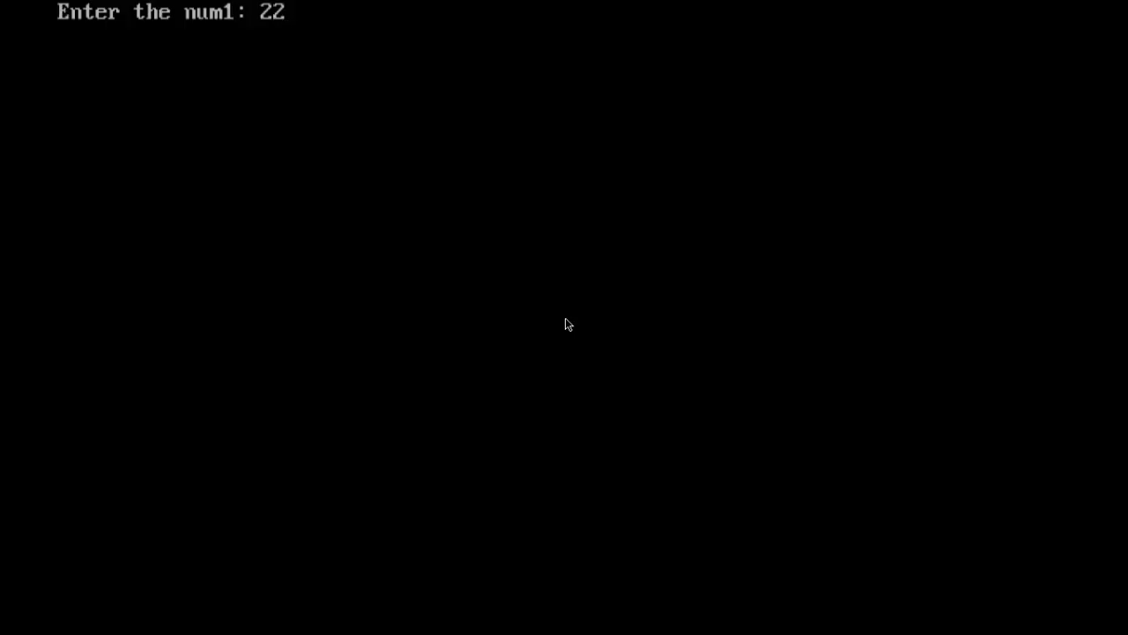